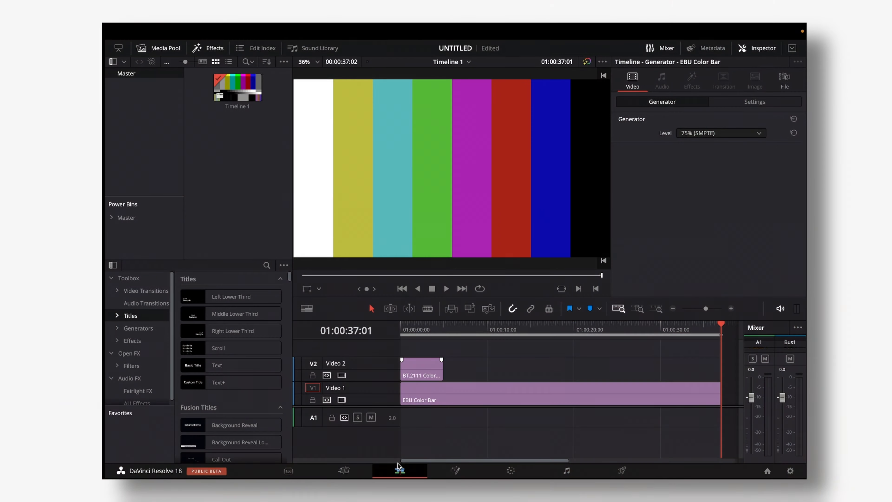
{"action": "mouse_move", "coordinate": [347, 435]}
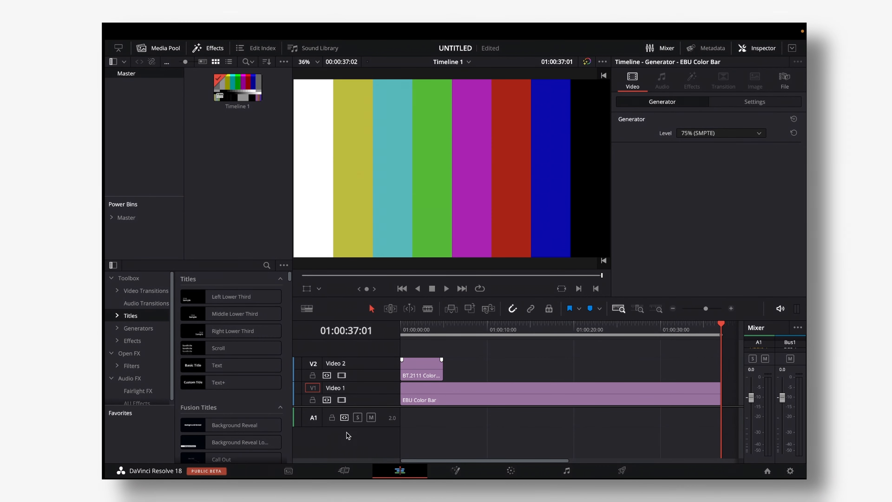
{"action": "mouse_move", "coordinate": [381, 401]}
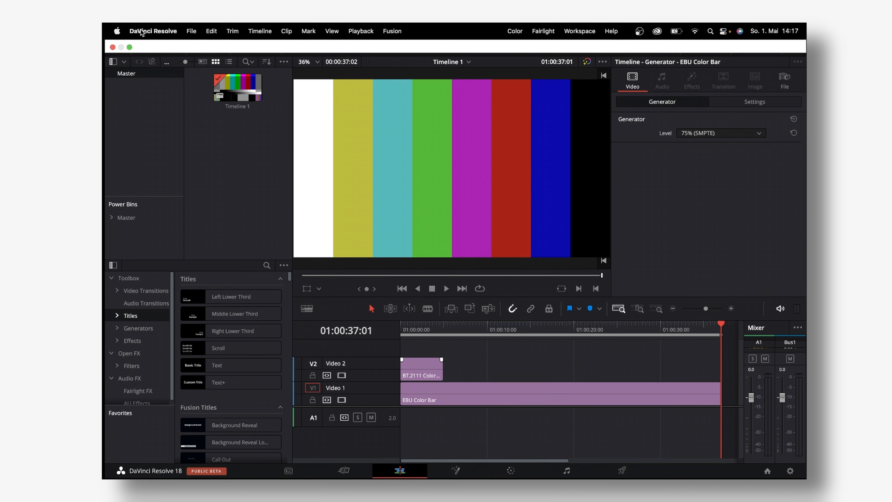
Step: From Preferences' Internet Accounts, start signing in to the YouTube account
{"action": "left_click", "coordinate": [153, 30]}
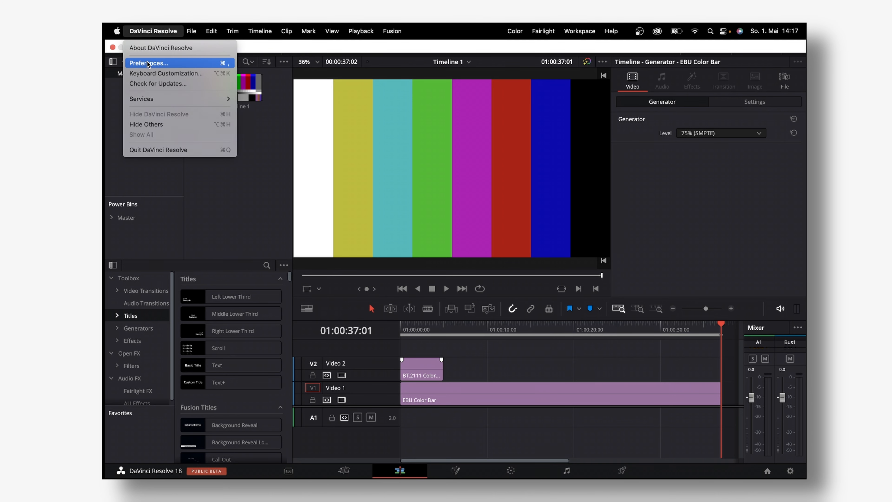
{"action": "left_click", "coordinate": [148, 63]}
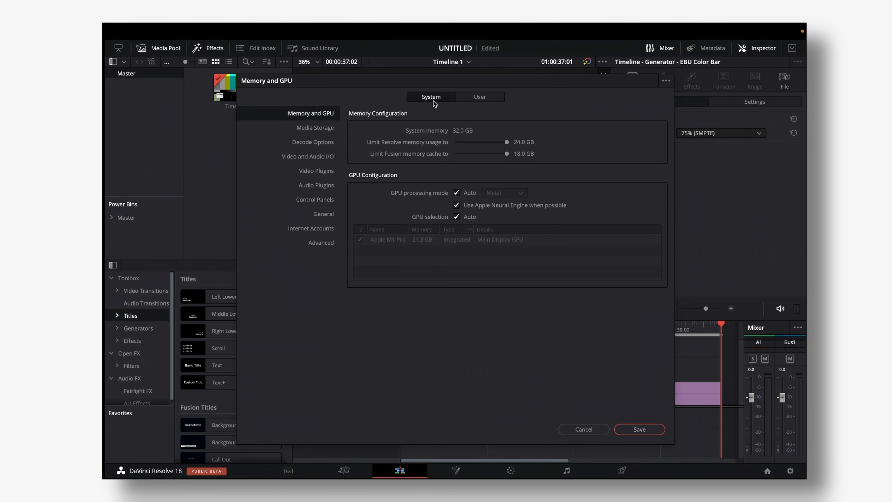
{"action": "mouse_move", "coordinate": [300, 217]}
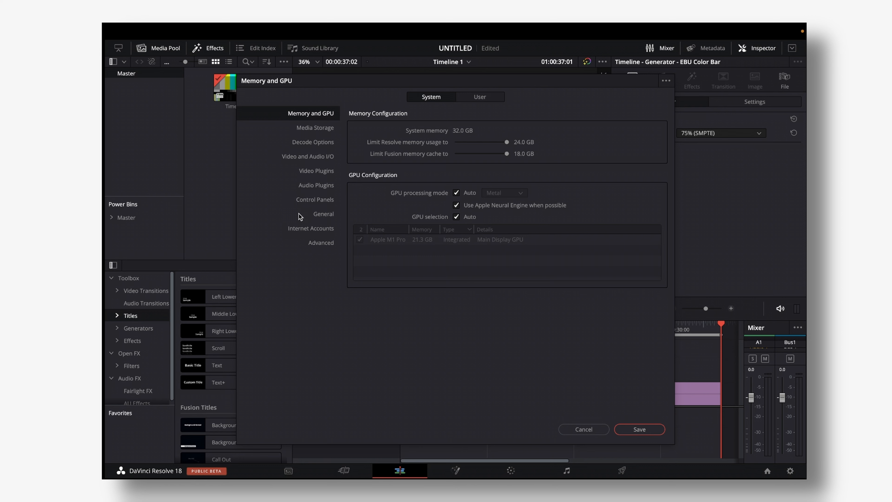
{"action": "left_click", "coordinate": [311, 228]}
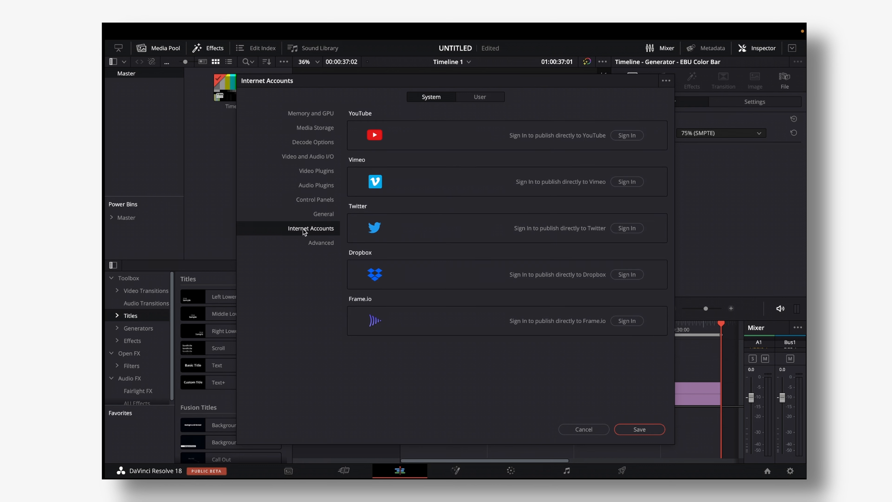
{"action": "mouse_move", "coordinate": [546, 139]}
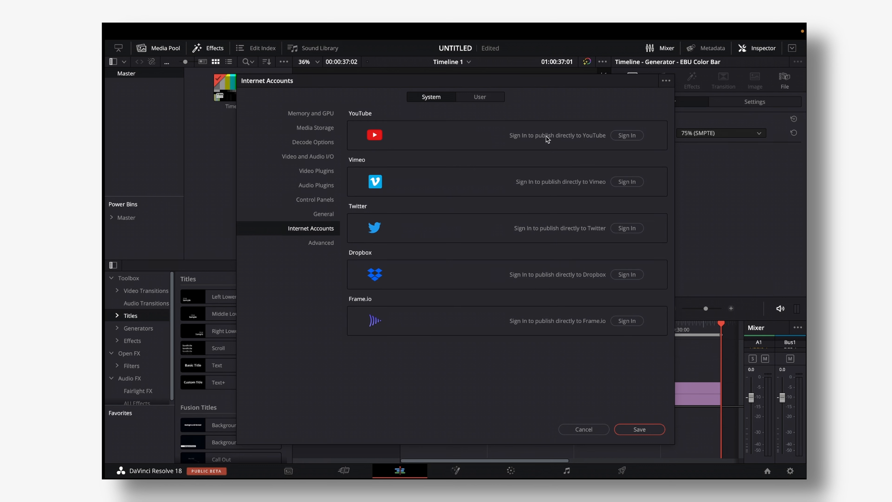
{"action": "mouse_move", "coordinate": [627, 135]}
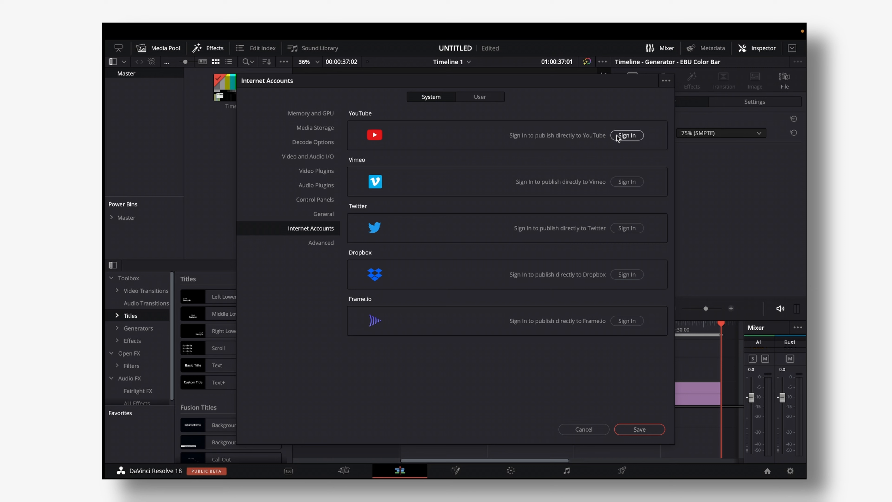
{"action": "left_click", "coordinate": [626, 135]}
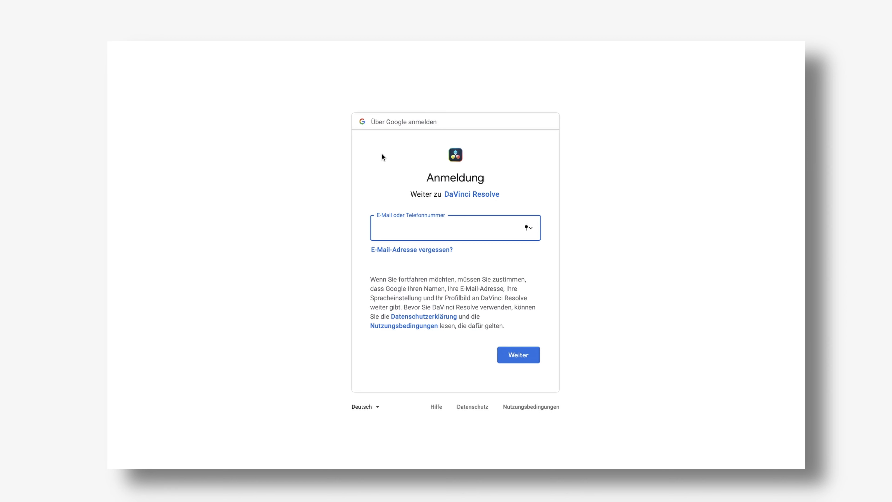
Step: Enter the Google email, grant the 'YouTube-Videos verwalten' permission and continue with Weiter
{"action": "left_click", "coordinate": [517, 355]}
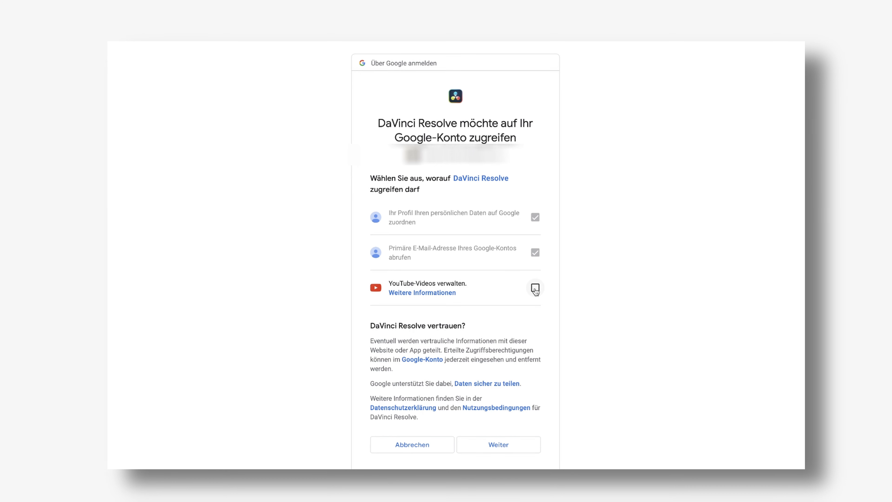
{"action": "left_click", "coordinate": [535, 287]}
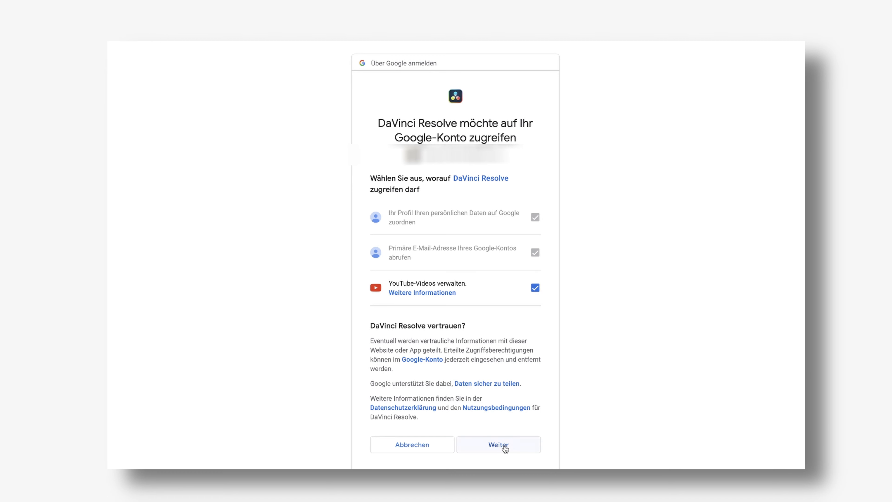
{"action": "left_click", "coordinate": [497, 444]}
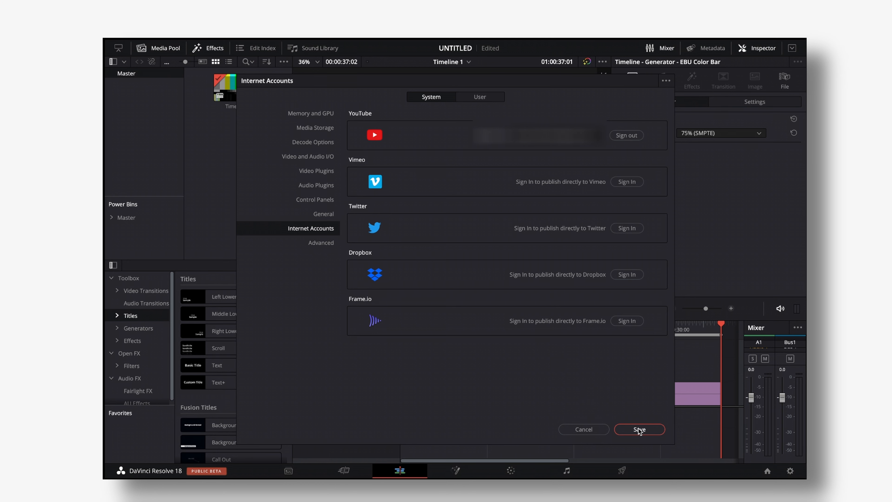
Step: Save the Preferences with YouTube connected, returning to the edit timeline
{"action": "left_click", "coordinate": [639, 429]}
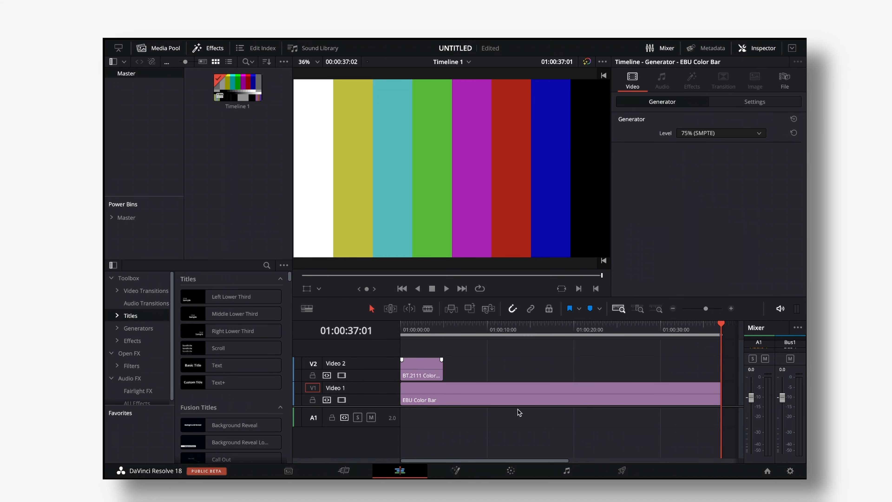
{"action": "mouse_move", "coordinate": [622, 471]}
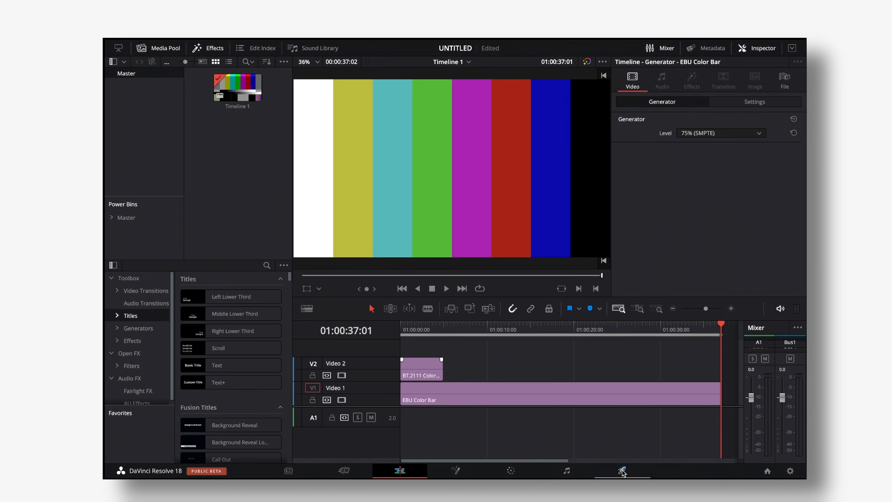
Step: Go to the Deliver page and expand the YouTube Settings section of Render Settings
{"action": "left_click", "coordinate": [621, 471]}
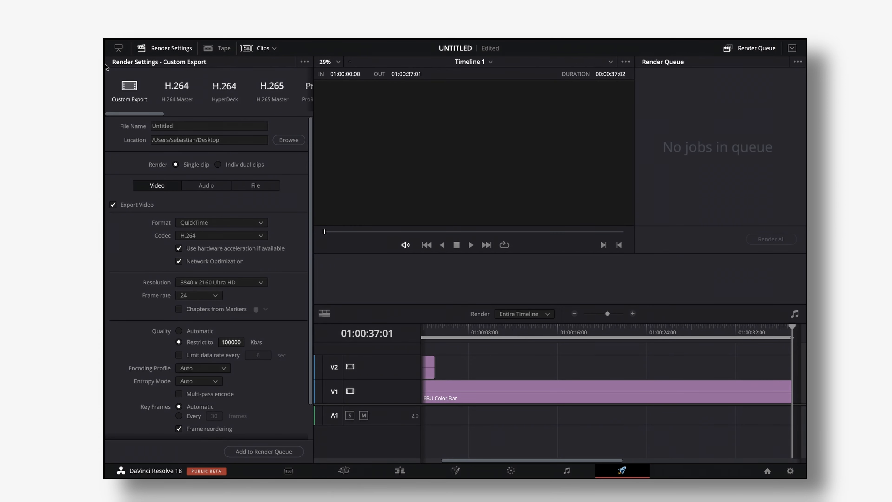
{"action": "mouse_move", "coordinate": [159, 115]}
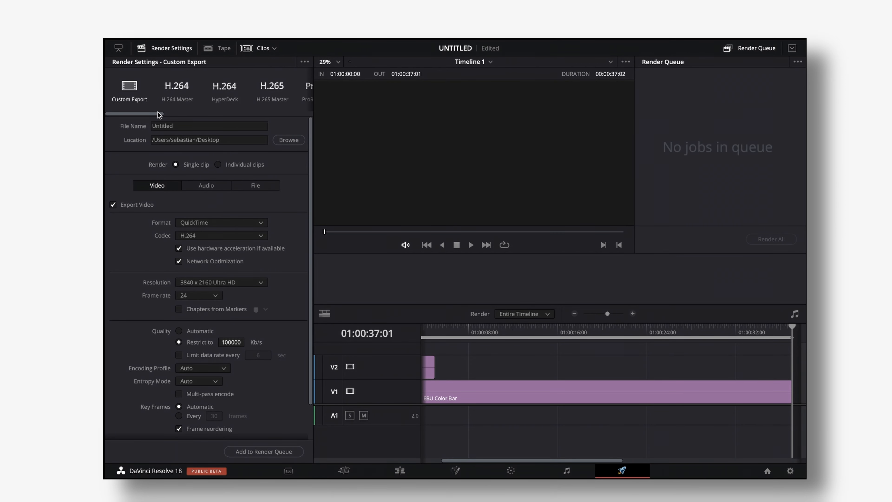
{"action": "scroll", "scroll_direction": "down", "scroll_amount": 3}
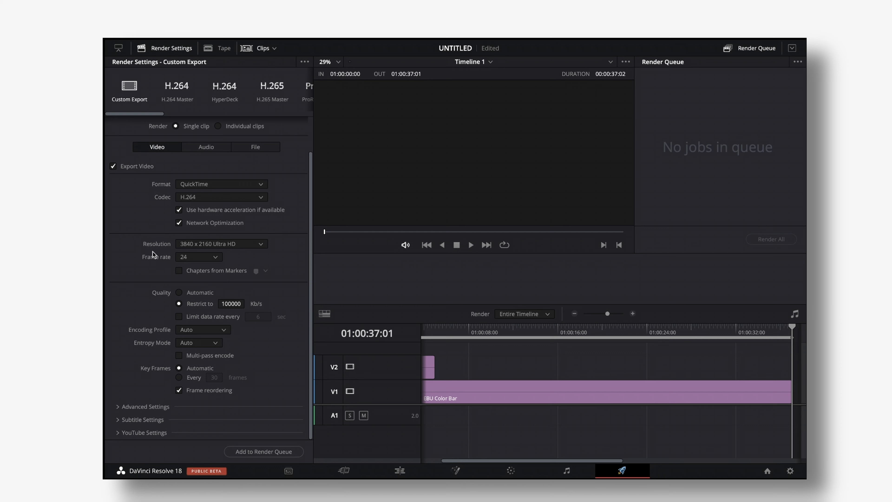
{"action": "mouse_move", "coordinate": [185, 306]}
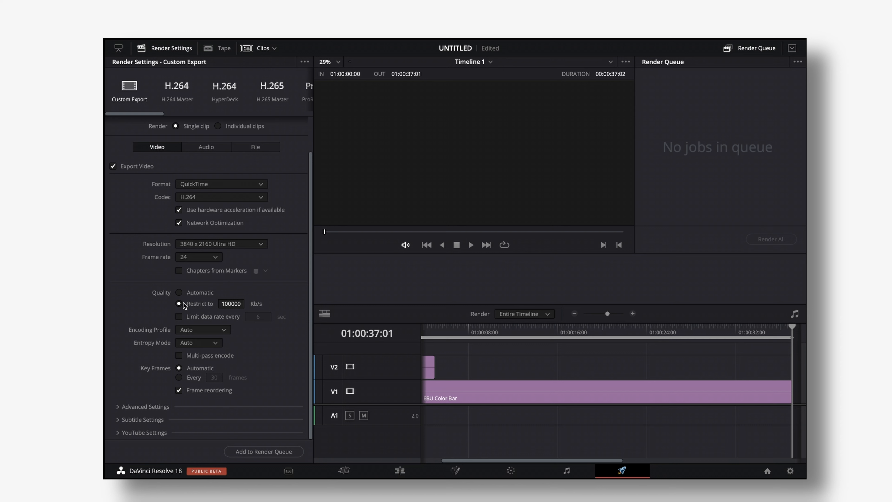
{"action": "mouse_move", "coordinate": [143, 432]}
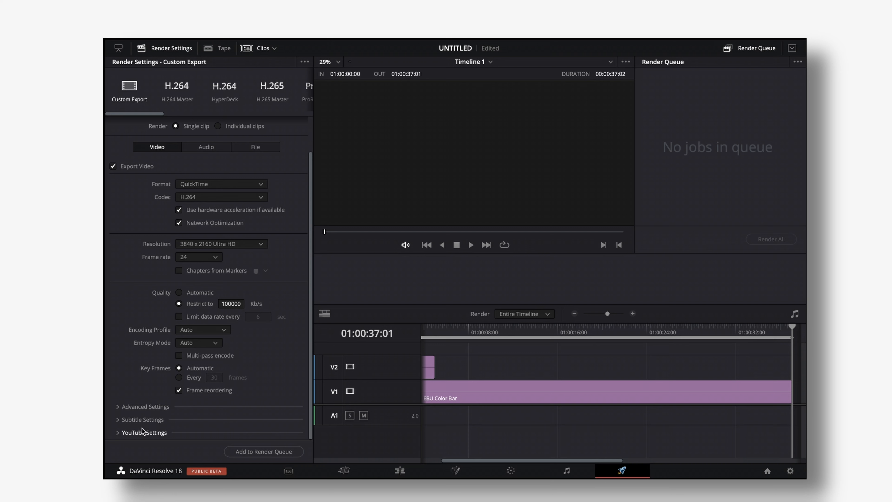
{"action": "left_click", "coordinate": [144, 432]}
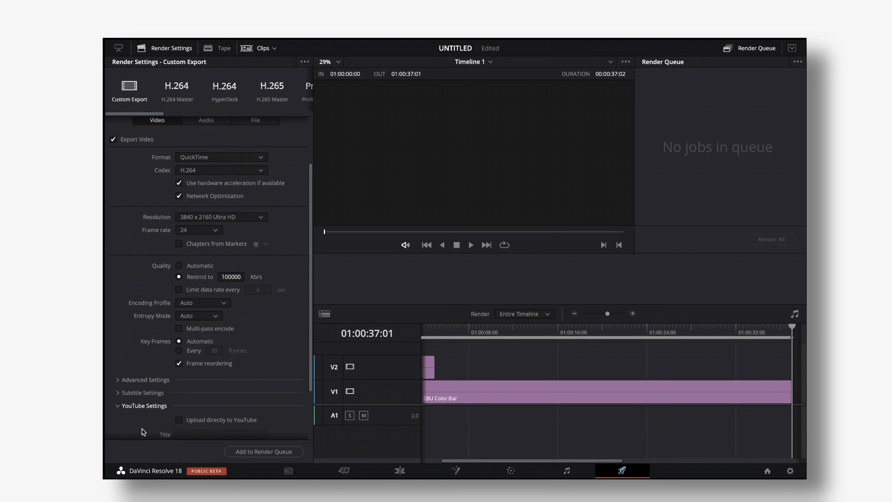
{"action": "scroll", "scroll_direction": "up", "scroll_amount": 3}
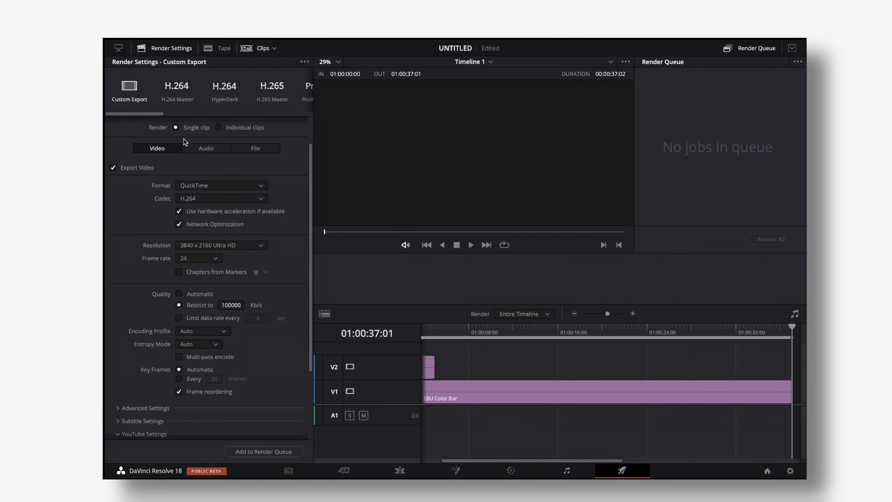
{"action": "scroll", "scroll_direction": "down", "scroll_amount": 3}
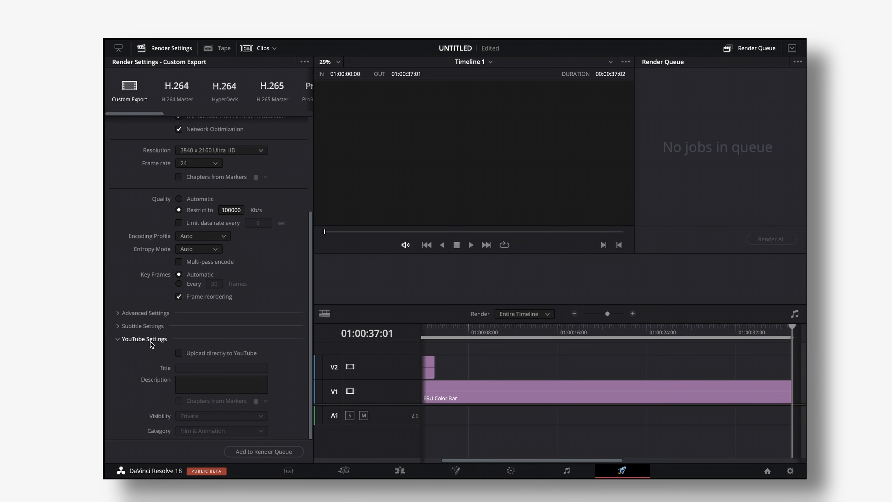
{"action": "mouse_move", "coordinate": [179, 356]}
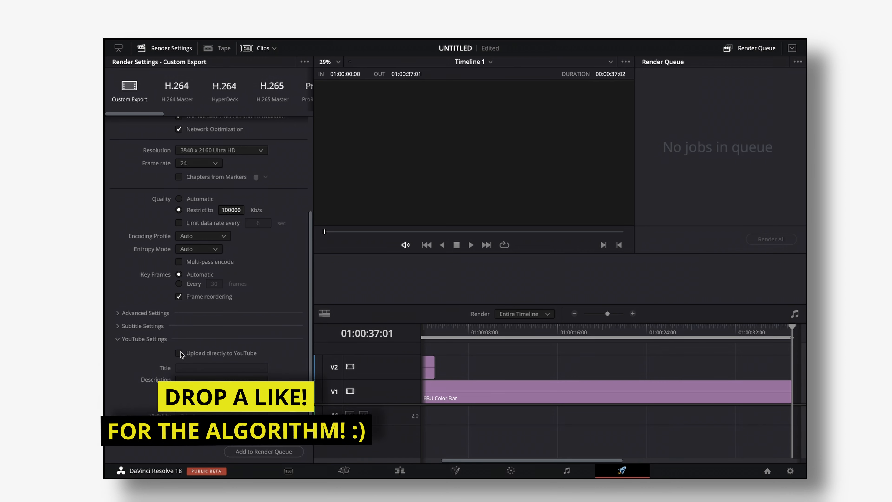
Step: Enable direct YouTube upload with Private visibility and the Film & Animation category
{"action": "left_click", "coordinate": [180, 353]}
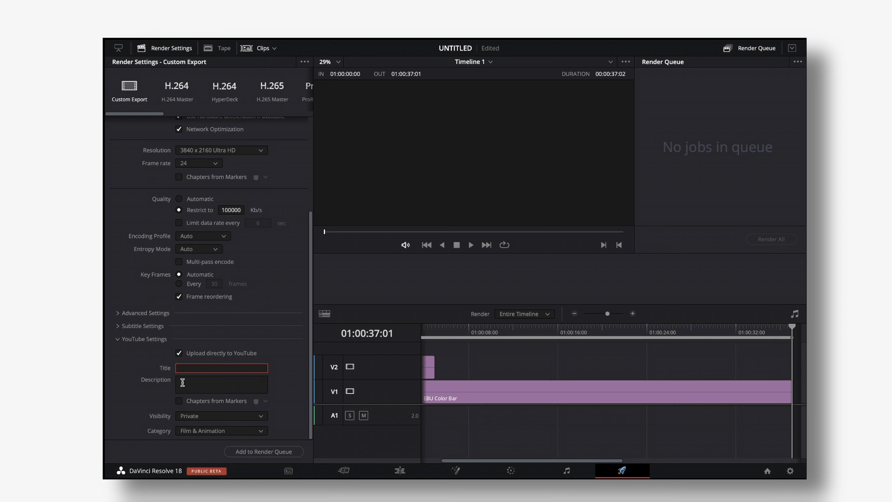
{"action": "left_click", "coordinate": [222, 385]}
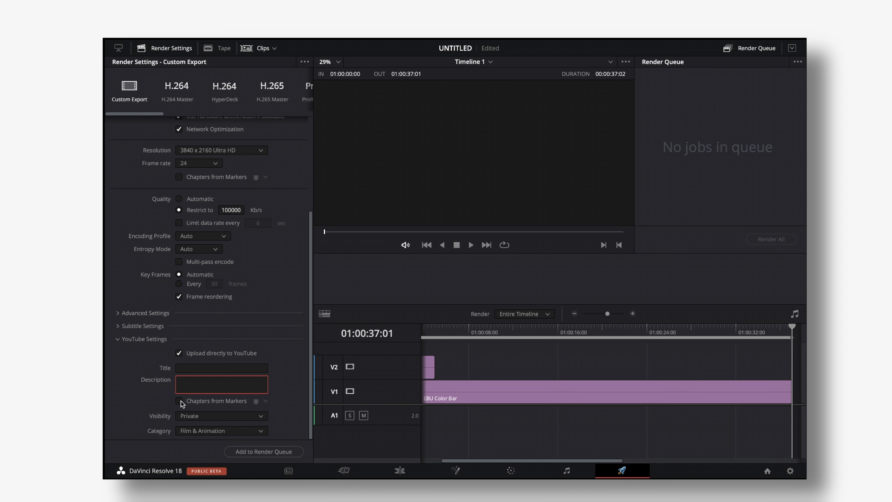
{"action": "left_click", "coordinate": [222, 384]}
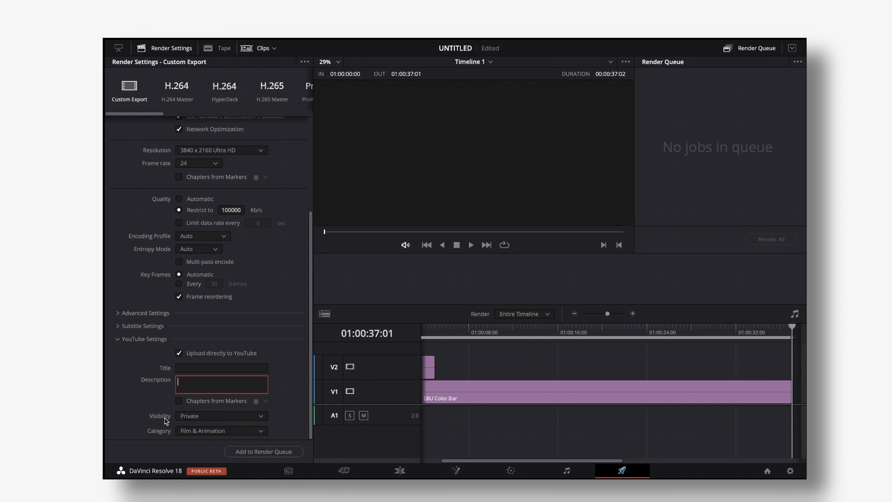
{"action": "left_click", "coordinate": [221, 416]}
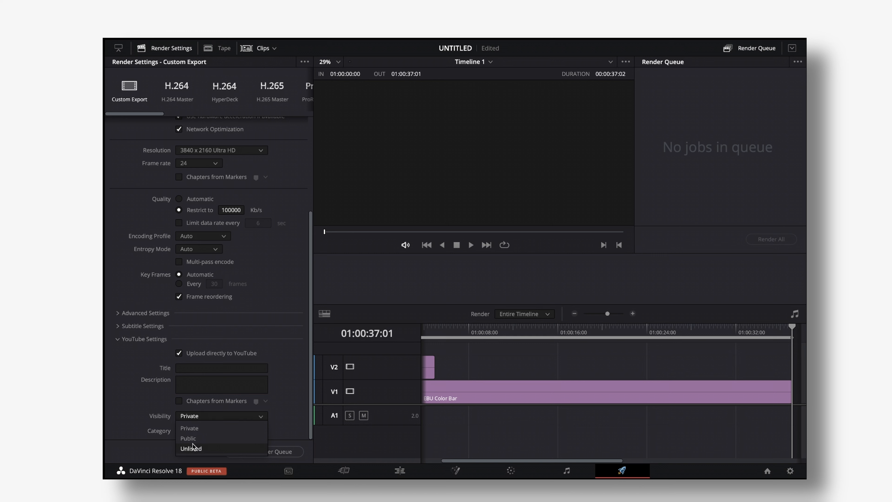
{"action": "left_click", "coordinate": [190, 428]}
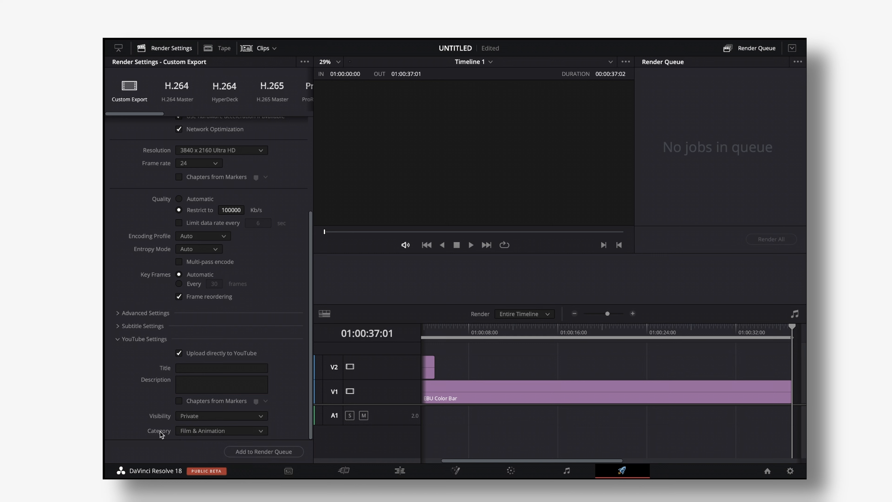
{"action": "mouse_move", "coordinate": [190, 433]}
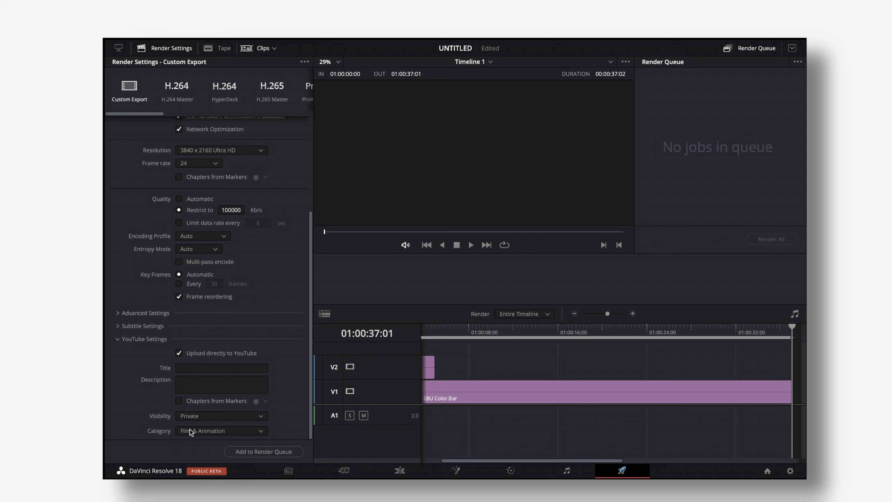
{"action": "left_click", "coordinate": [221, 430]}
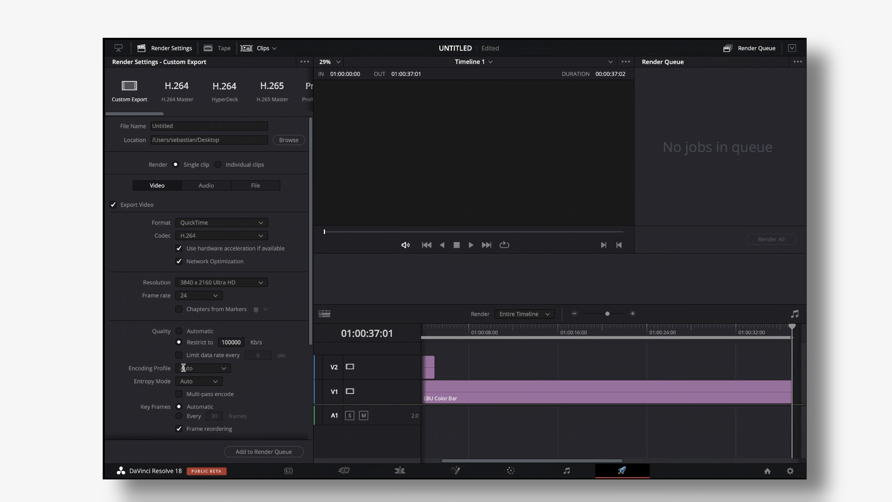
Step: Select the output File Name field, then return to the YouTube upload options
{"action": "left_click", "coordinate": [209, 126]}
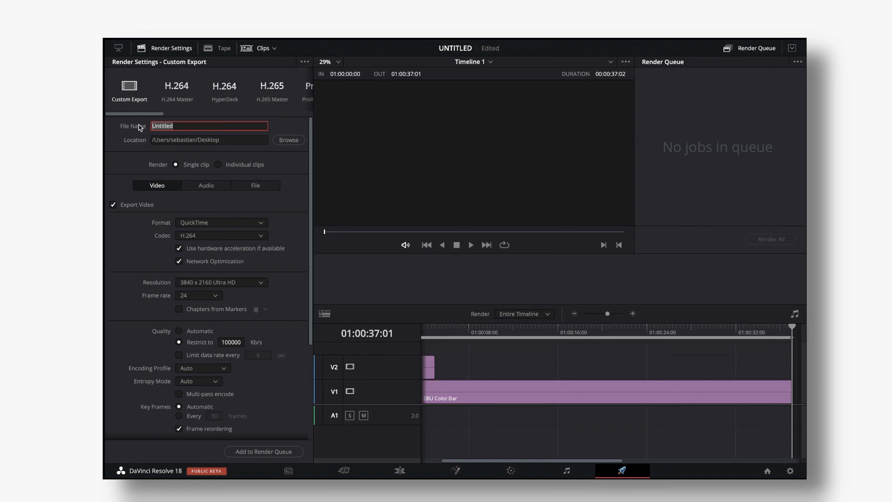
{"action": "scroll", "scroll_direction": "down", "scroll_amount": 3}
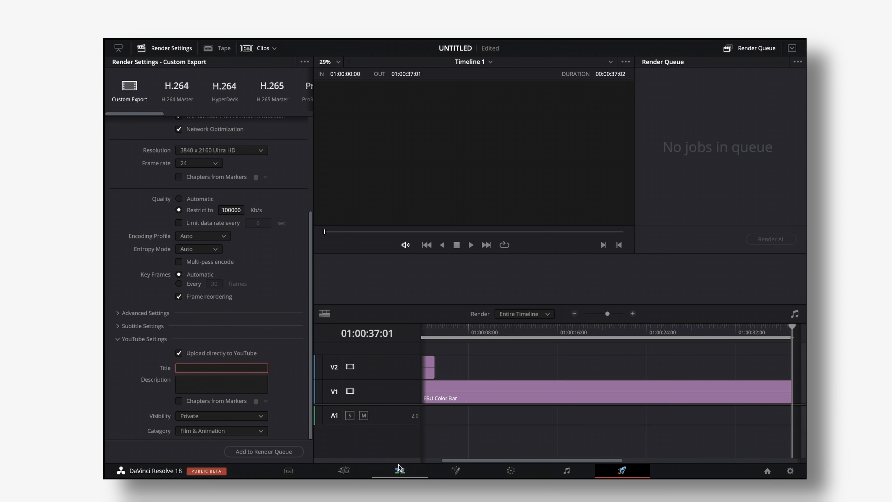
{"action": "left_click", "coordinate": [399, 470]}
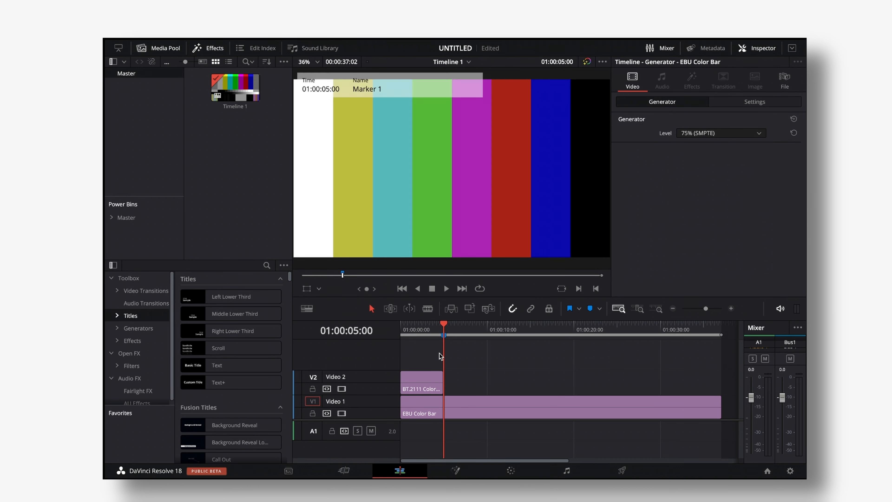
{"action": "left_click", "coordinate": [679, 334]}
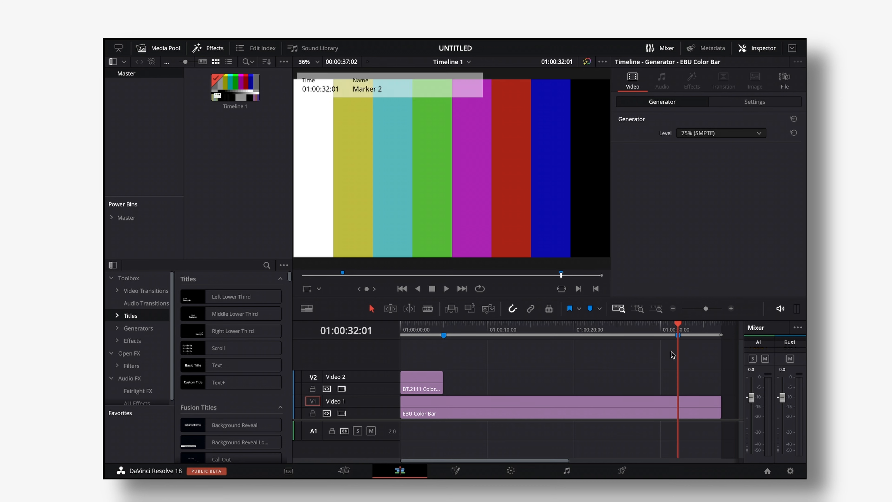
{"action": "left_click", "coordinate": [621, 471]}
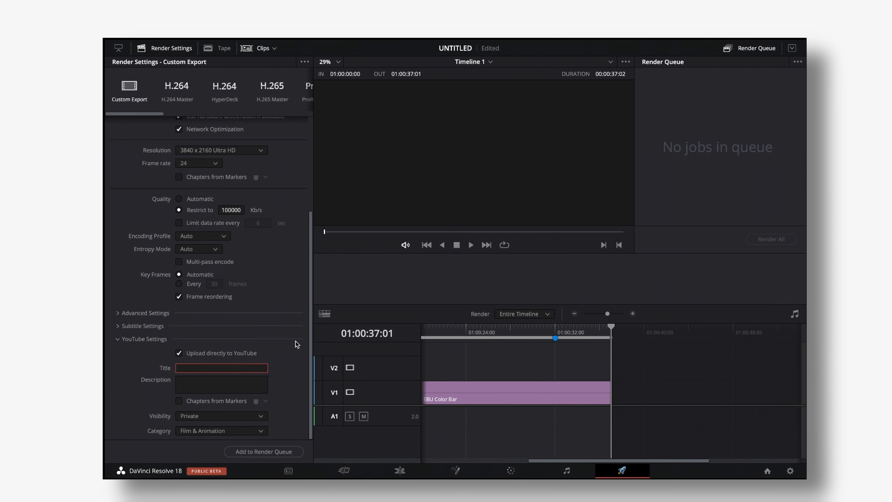
{"action": "mouse_move", "coordinate": [181, 404]}
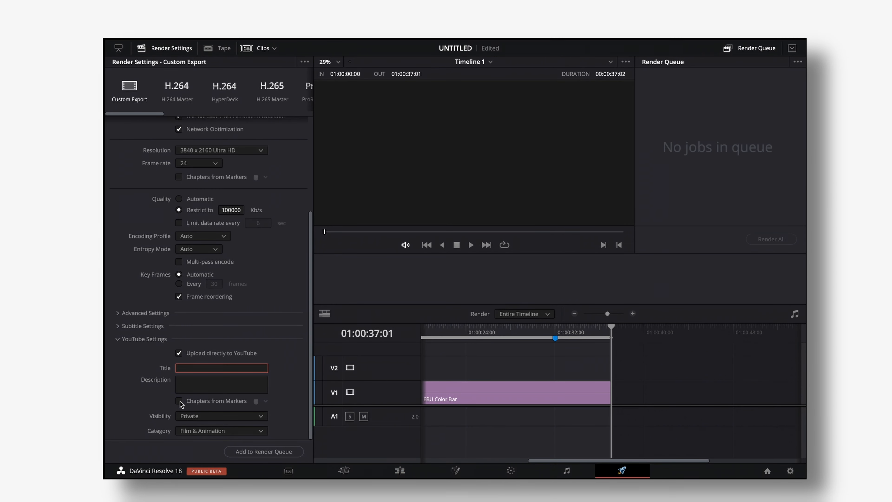
Step: Enable Chapters from Markers using the Blue marker colour
{"action": "left_click", "coordinate": [180, 403]}
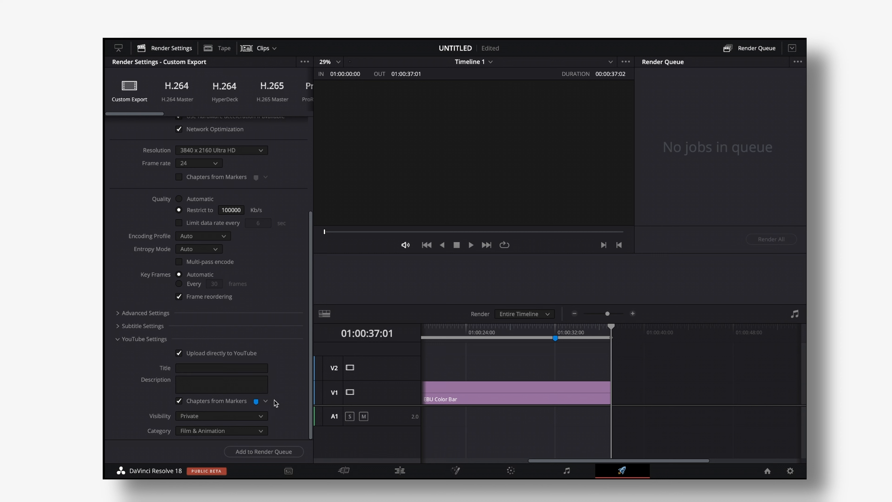
{"action": "mouse_move", "coordinate": [535, 350]}
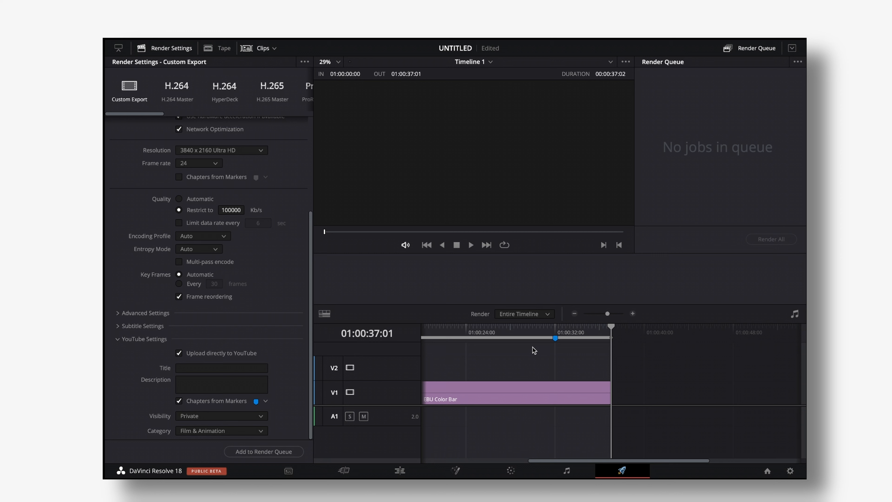
{"action": "mouse_move", "coordinate": [350, 369]}
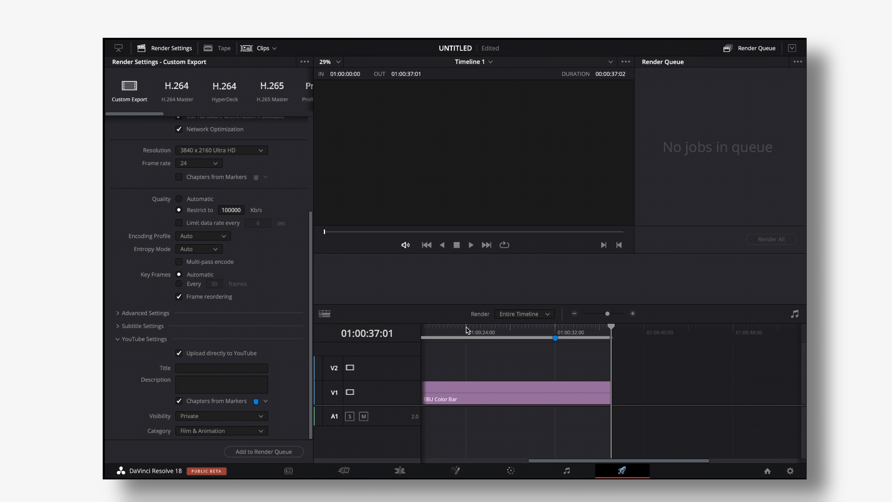
{"action": "mouse_move", "coordinate": [315, 395]}
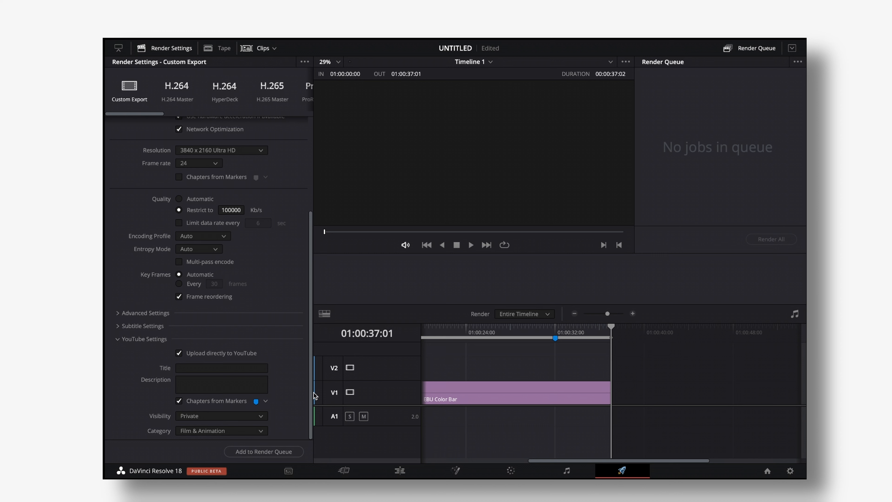
{"action": "mouse_move", "coordinate": [287, 398]}
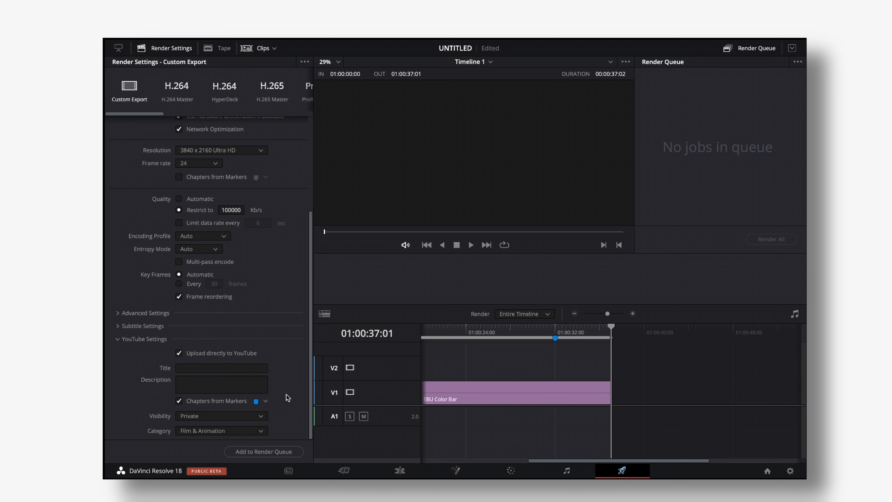
{"action": "left_click", "coordinate": [256, 401]}
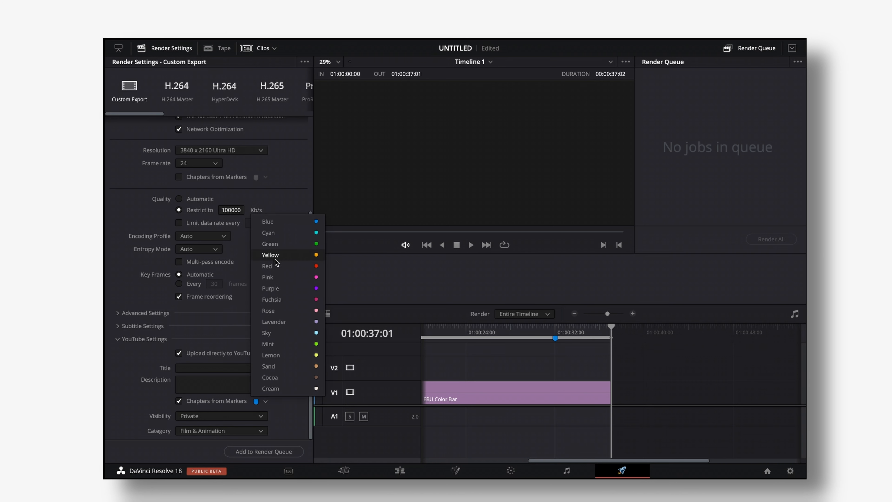
{"action": "left_click", "coordinate": [264, 400]}
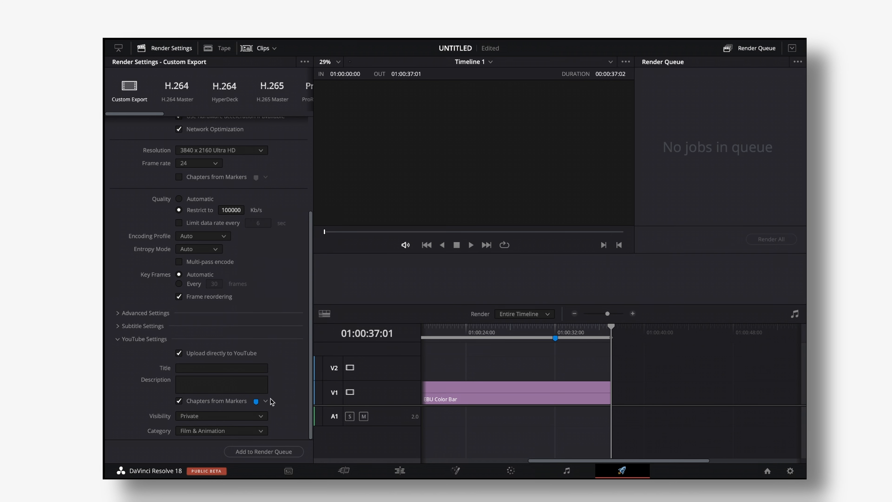
Step: Fill the upload title 'THI SIS AWESOME!' and a placeholder description for the TEST export
{"action": "scroll", "scroll_direction": "up", "scroll_amount": 3}
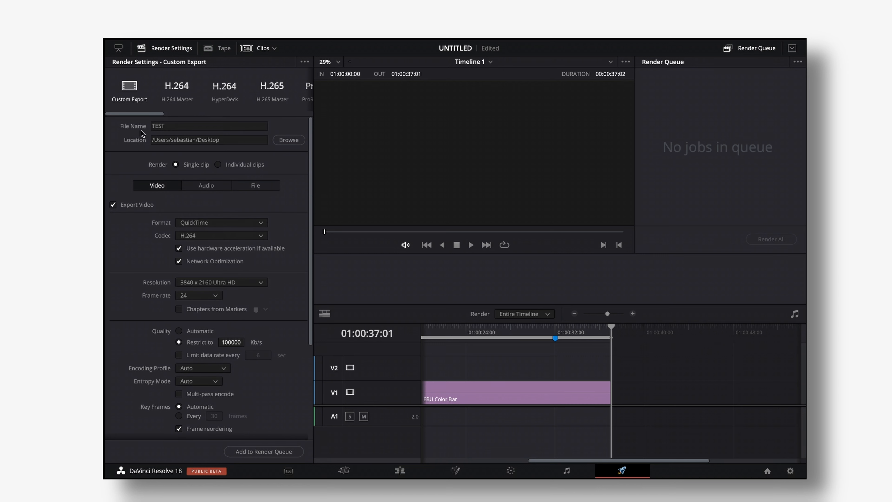
{"action": "scroll", "scroll_direction": "down", "scroll_amount": 3}
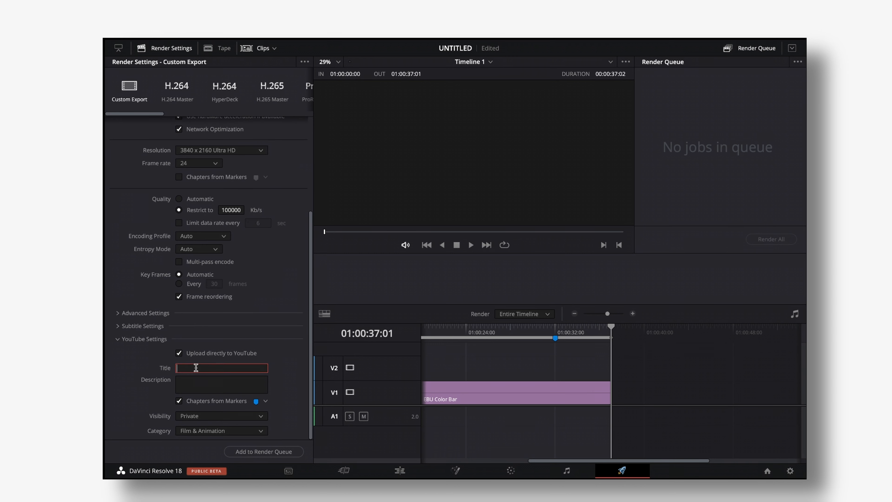
{"action": "type", "text": "THI SIS AWESOME!"}
{"action": "left_click", "coordinate": [222, 384]}
{"action": "type", "text": "sfhasdjfpasdfhjka"}
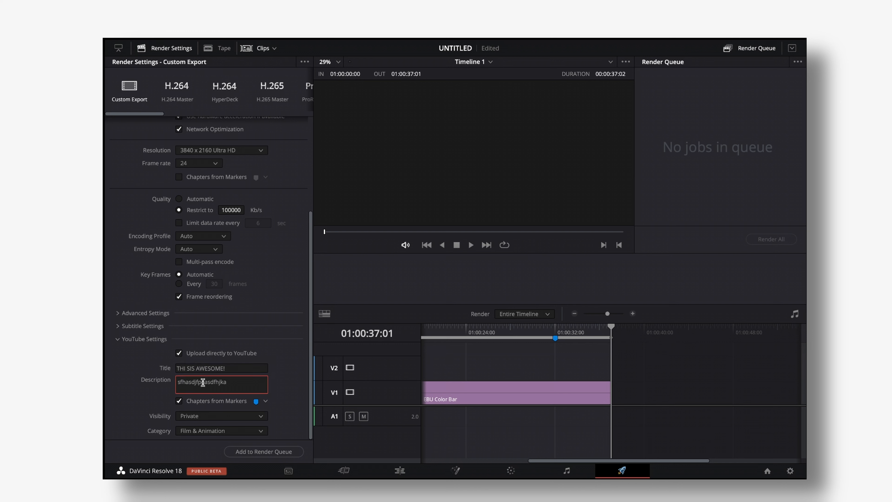
{"action": "mouse_move", "coordinate": [264, 451]}
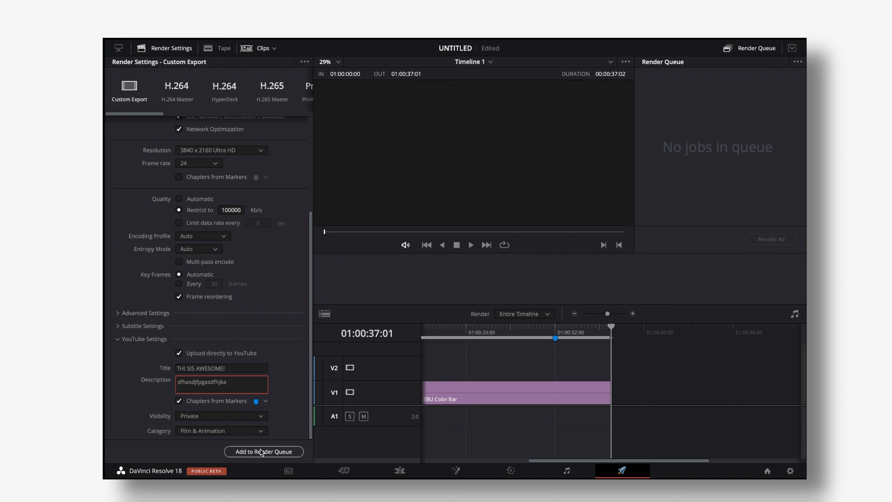
Step: Add the timeline to the render queue as Job 1 and Render All
{"action": "left_click", "coordinate": [263, 451]}
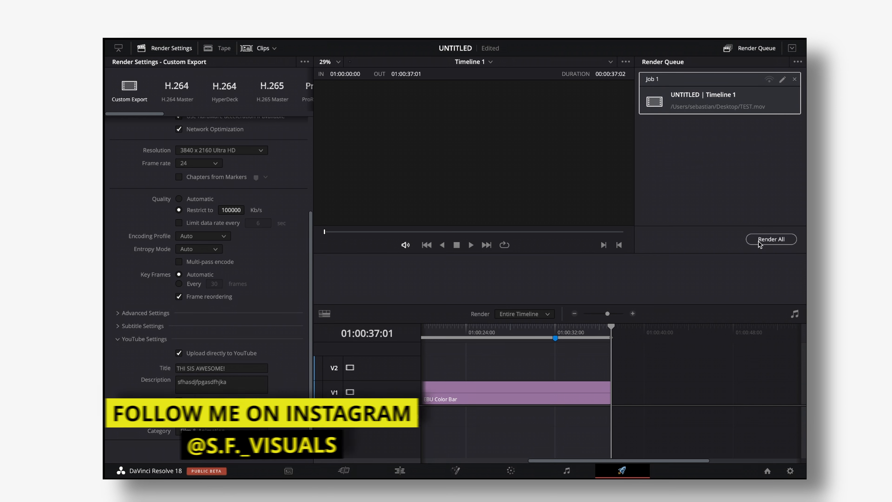
{"action": "left_click", "coordinate": [771, 238]}
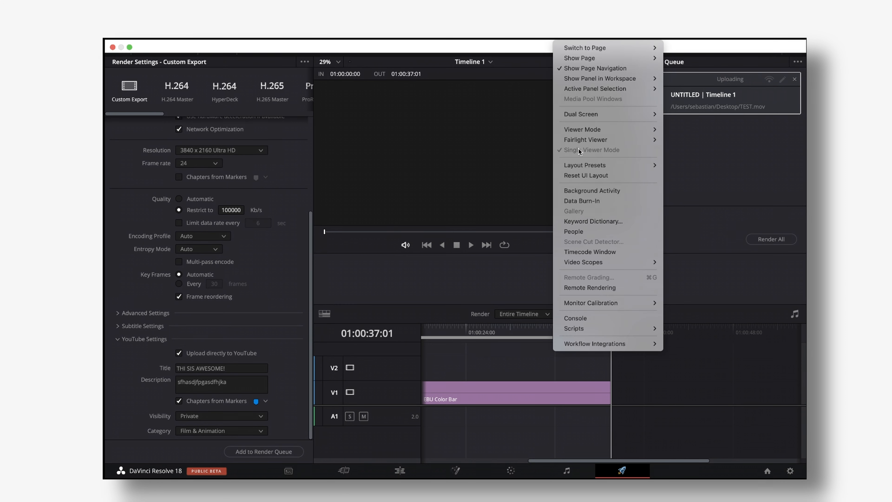
Step: Check upload progress, close Background Activity and show the finished TEST.mov job's options
{"action": "left_click", "coordinate": [592, 190]}
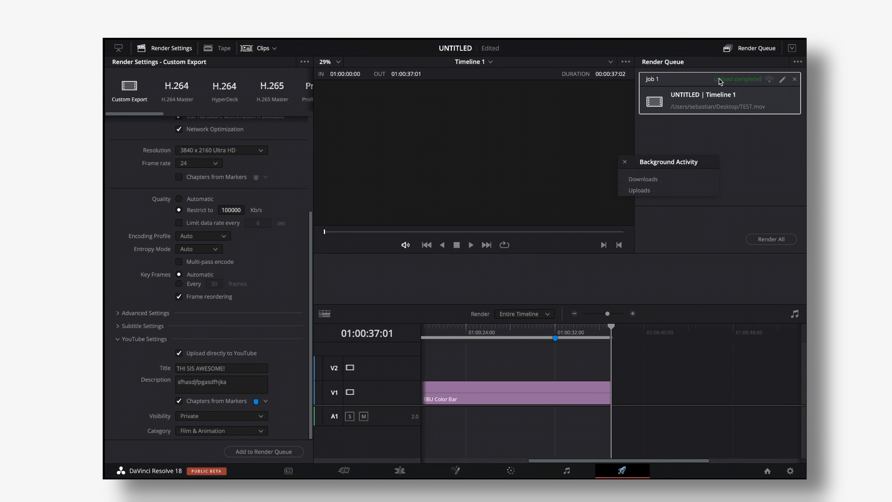
{"action": "mouse_move", "coordinate": [712, 86]}
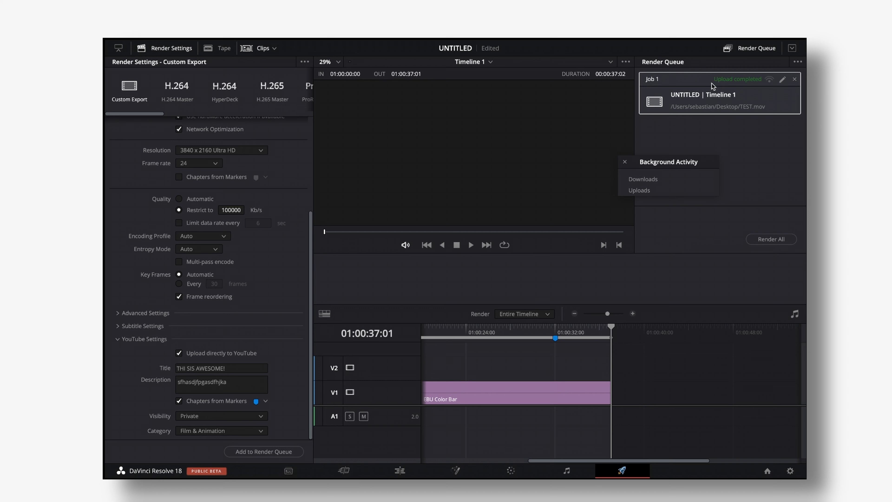
{"action": "mouse_move", "coordinate": [629, 193]}
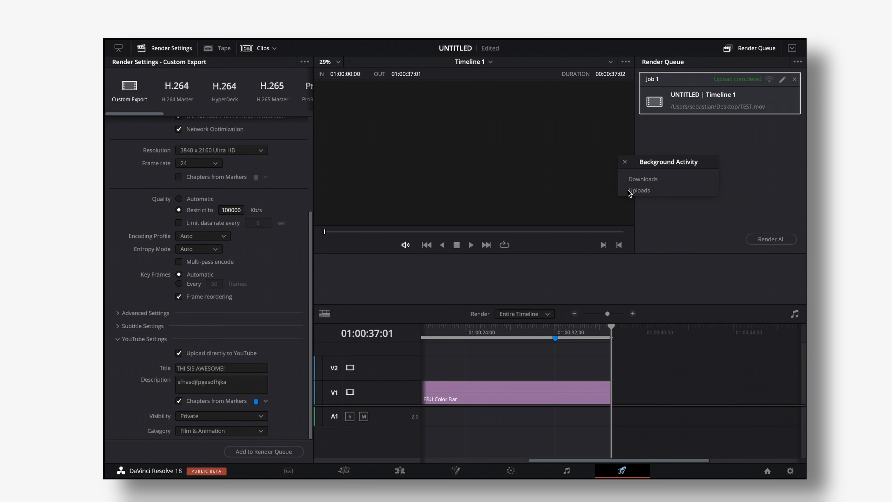
{"action": "mouse_move", "coordinate": [649, 192]}
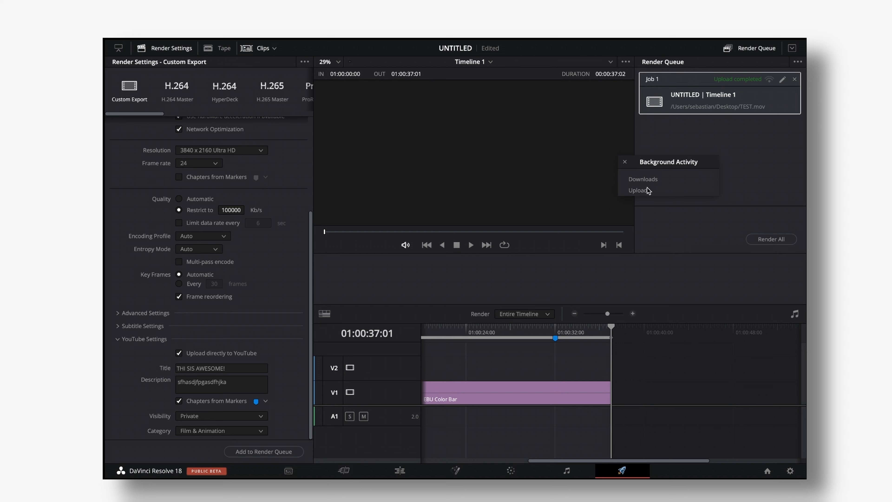
{"action": "mouse_move", "coordinate": [625, 163]}
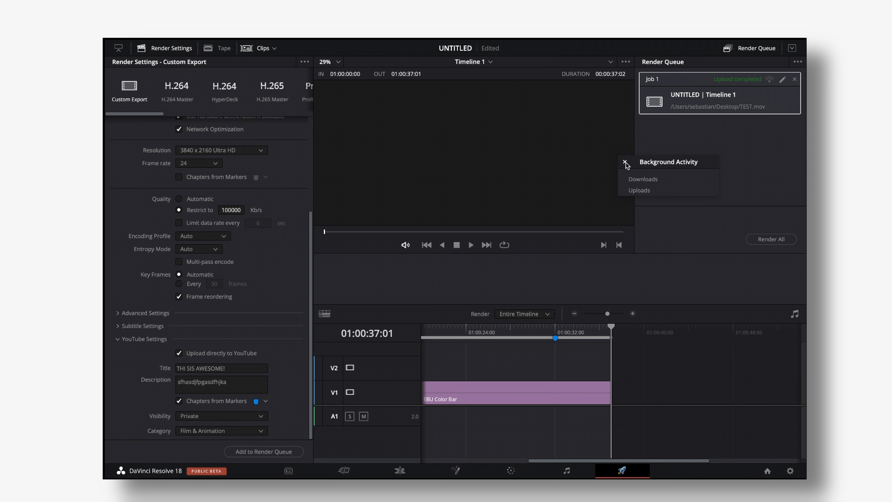
{"action": "left_click", "coordinate": [624, 162]}
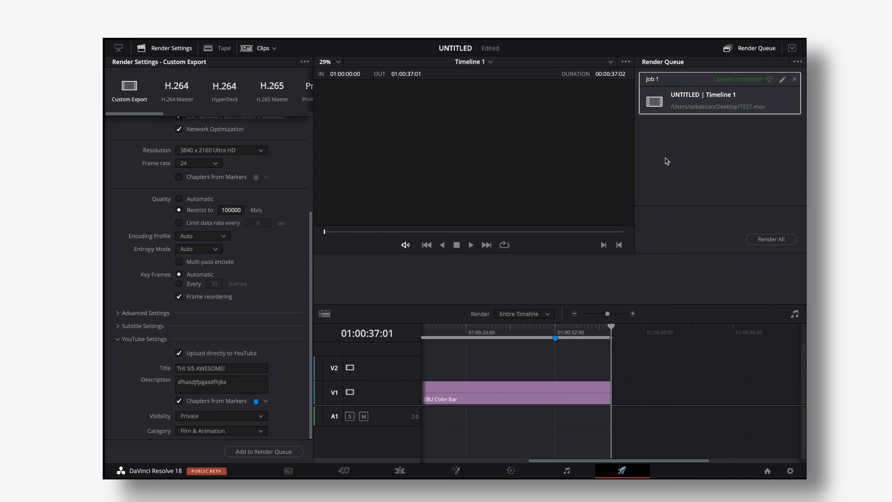
{"action": "right_click", "coordinate": [699, 102]}
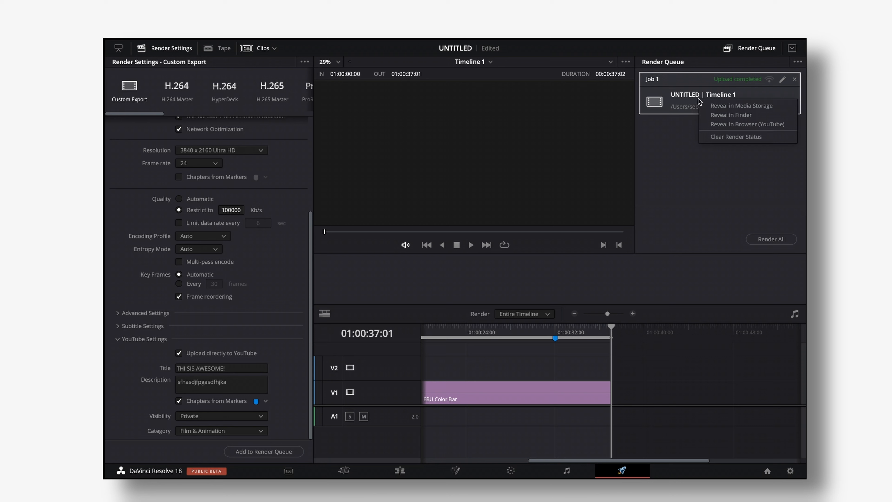
{"action": "mouse_move", "coordinate": [735, 124]}
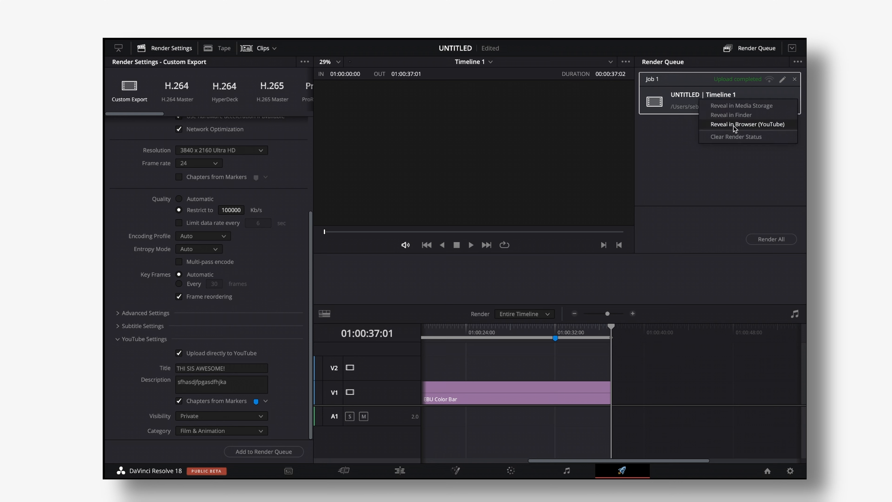
Step: Reveal the uploaded private video in YouTube and check its title, description and Start/Marker 1 chapters
{"action": "left_click", "coordinate": [748, 124]}
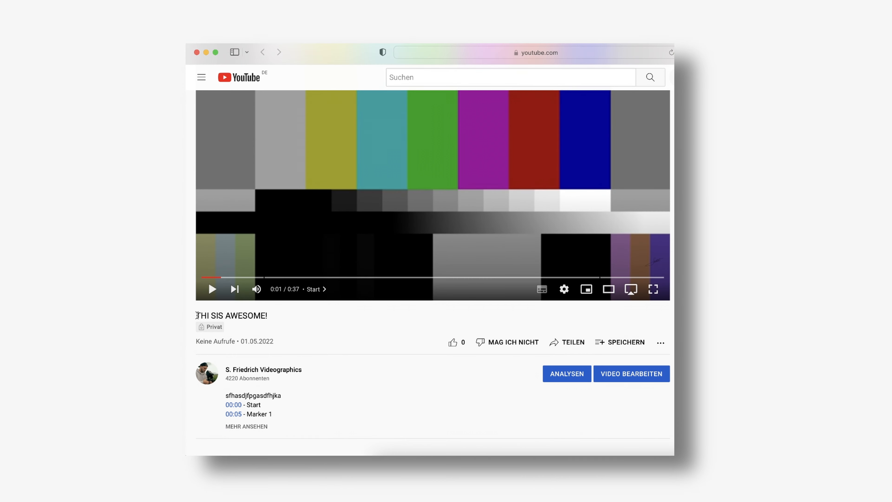
{"action": "double_click", "coordinate": [231, 315]}
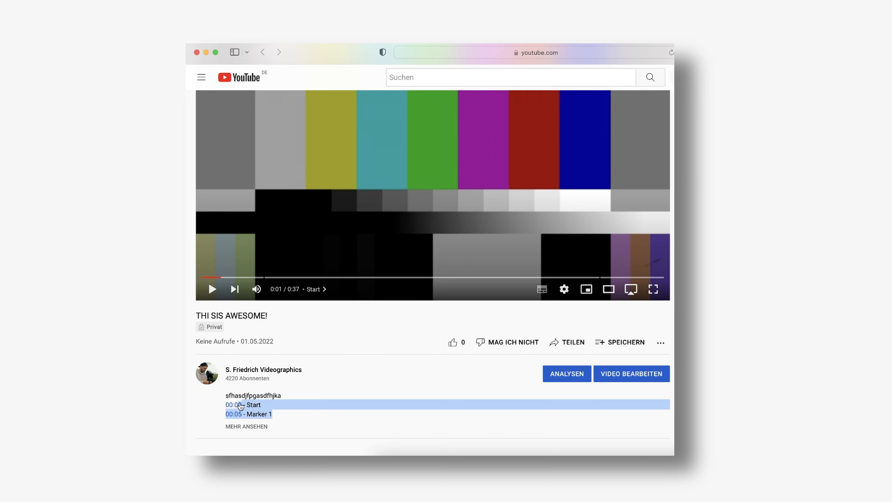
{"action": "scroll", "scroll_direction": "up", "scroll_amount": 3}
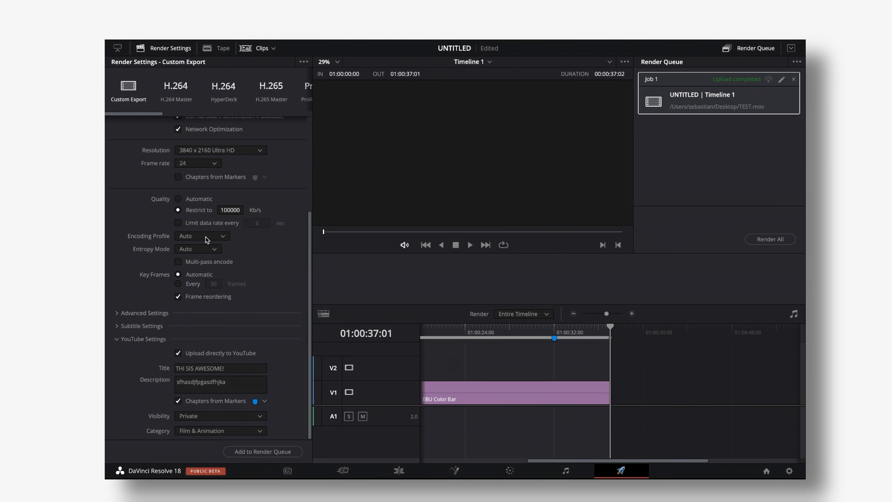
Step: Compare the YouTube 1080p preset, then return to Custom Export at 1920 x 1080, 10000 Kb/s with YouTube details kept
{"action": "scroll", "scroll_direction": "up", "scroll_amount": 3}
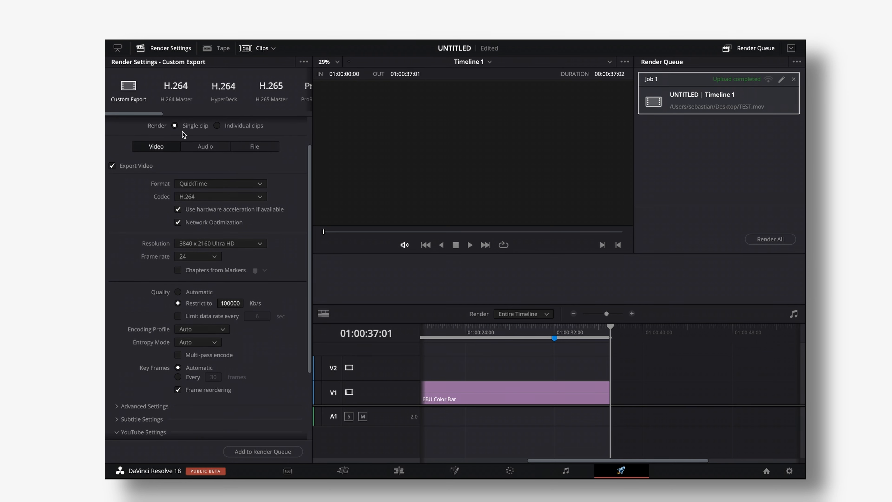
{"action": "scroll", "scroll_direction": "right", "scroll_amount": 3}
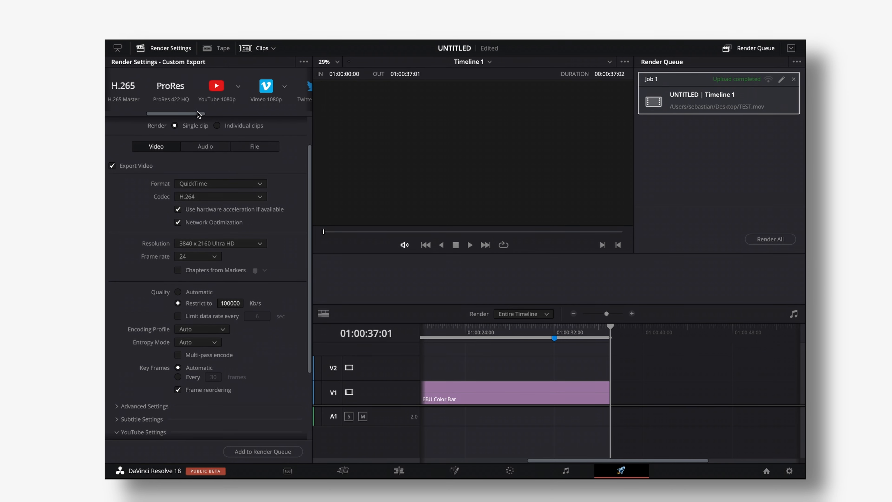
{"action": "left_click", "coordinate": [217, 89]}
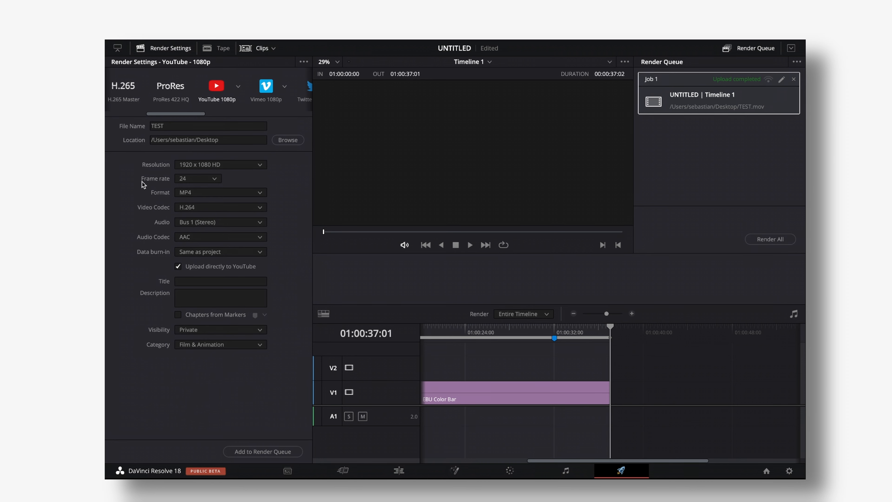
{"action": "mouse_move", "coordinate": [226, 175]}
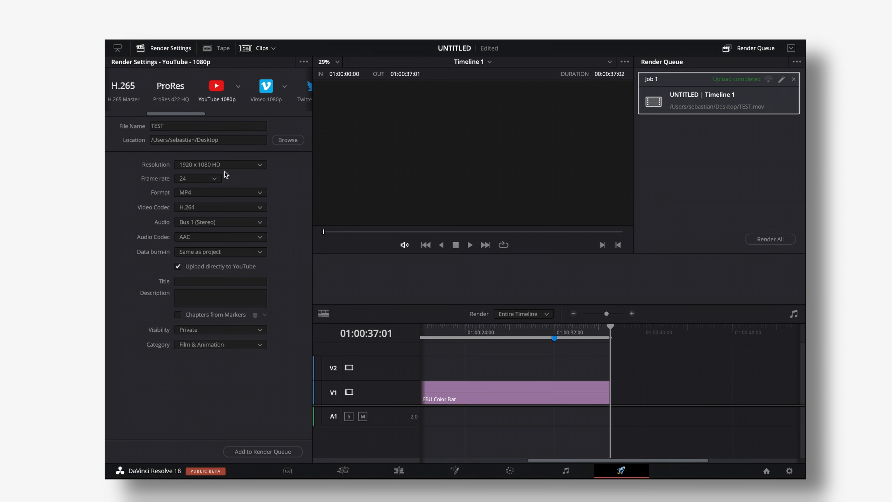
{"action": "left_click", "coordinate": [129, 91]}
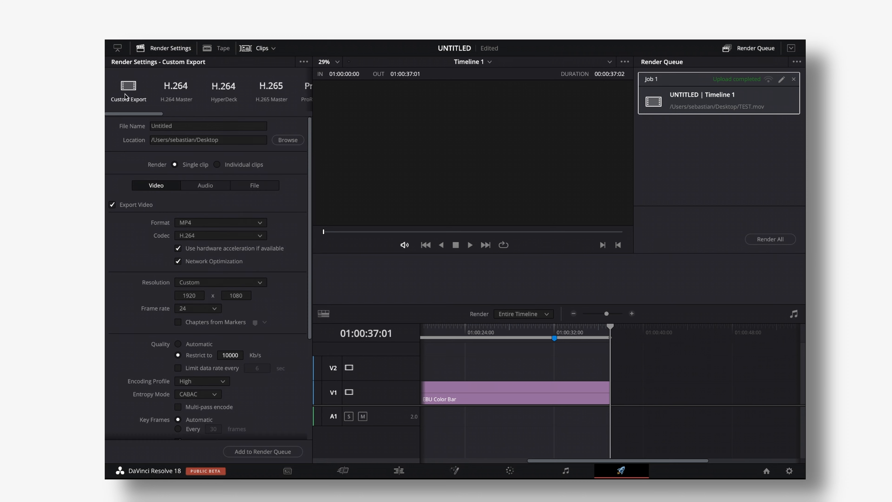
{"action": "scroll", "scroll_direction": "down", "scroll_amount": 3}
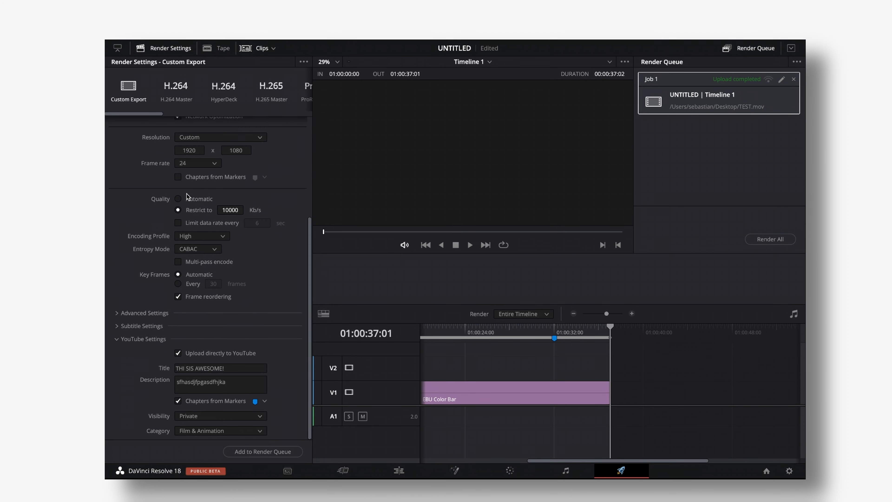
{"action": "scroll", "scroll_direction": "up", "scroll_amount": 3}
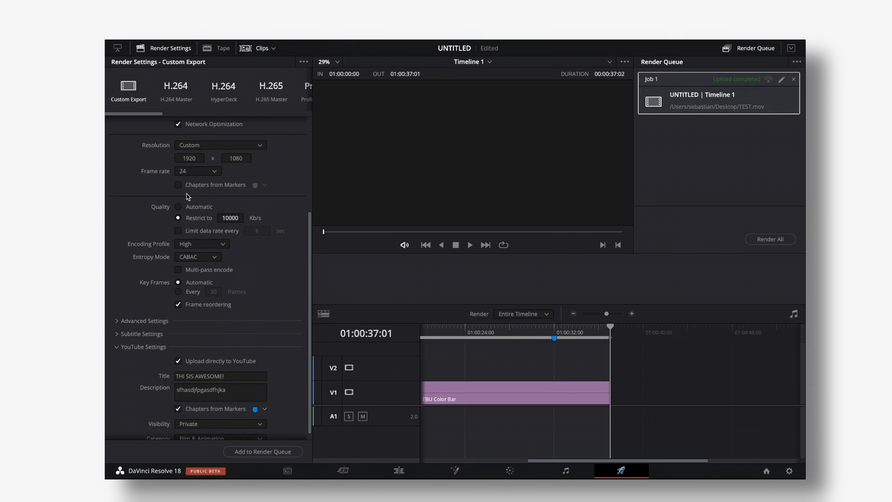
{"action": "scroll", "scroll_direction": "up", "scroll_amount": 3}
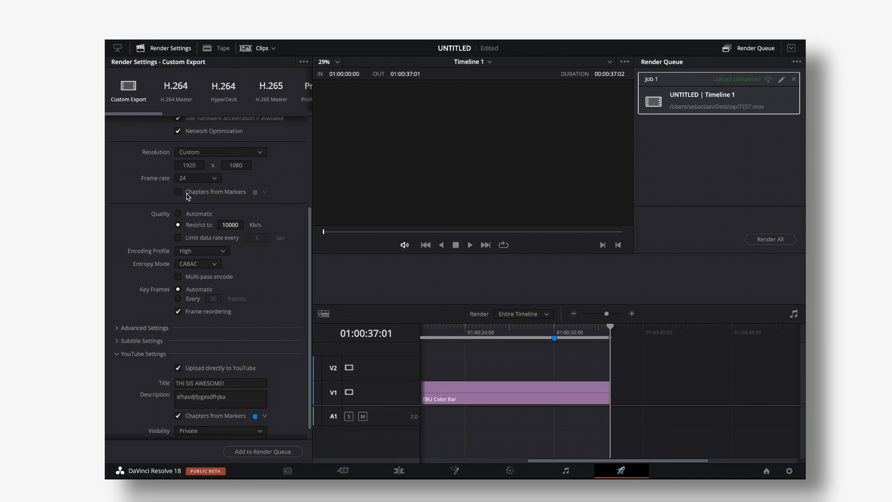
{"action": "mouse_move", "coordinate": [269, 68]}
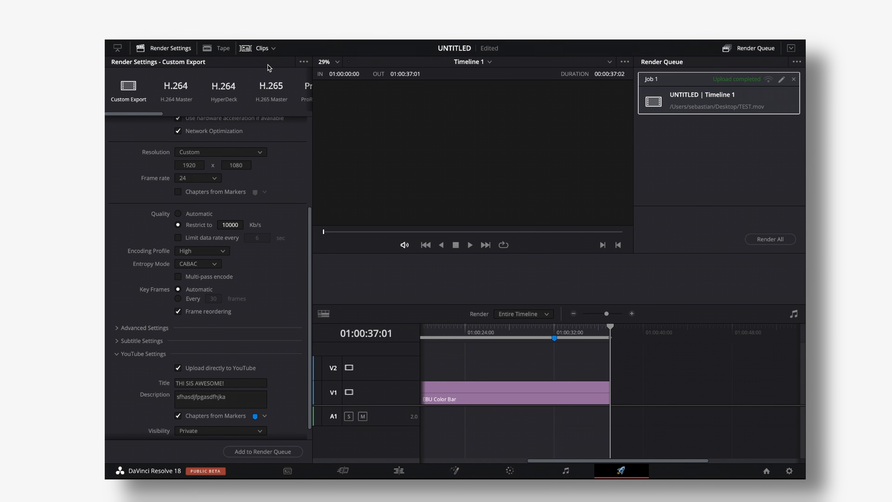
{"action": "mouse_move", "coordinate": [289, 61]}
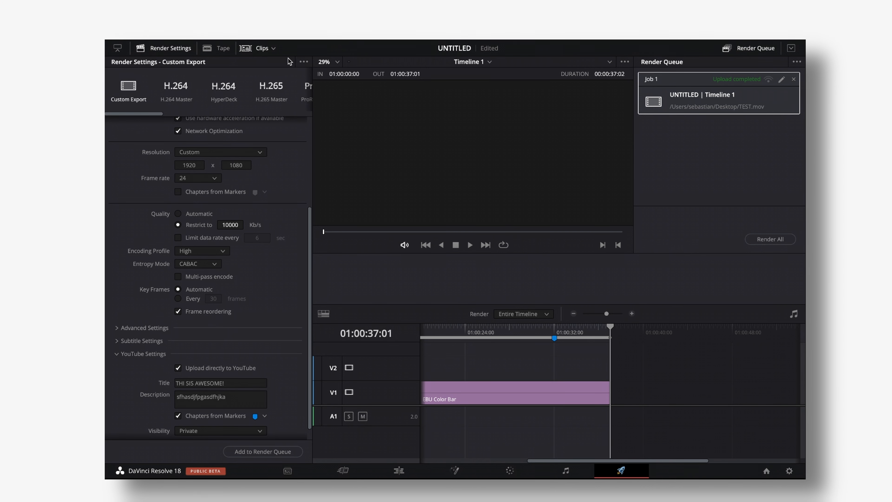
Step: Save the current render settings as a new preset named '4k YT'
{"action": "left_click", "coordinate": [303, 62]}
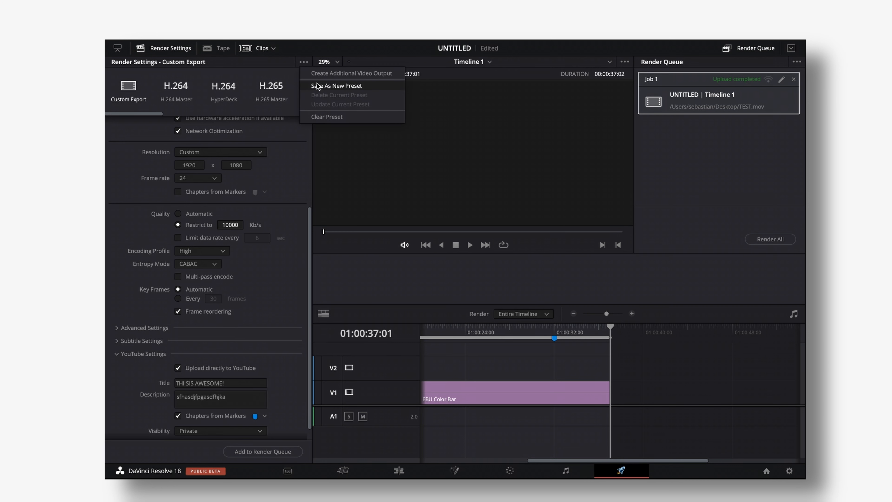
{"action": "left_click", "coordinate": [335, 85]}
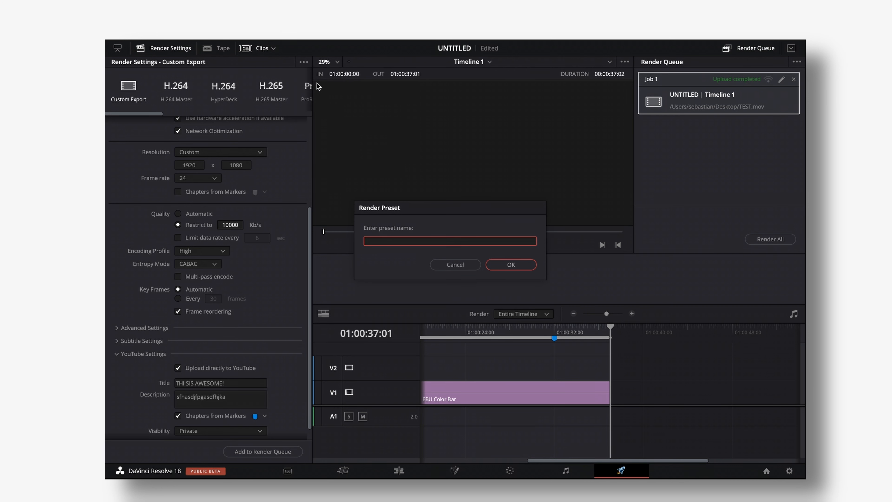
{"action": "type", "text": "4k YT"}
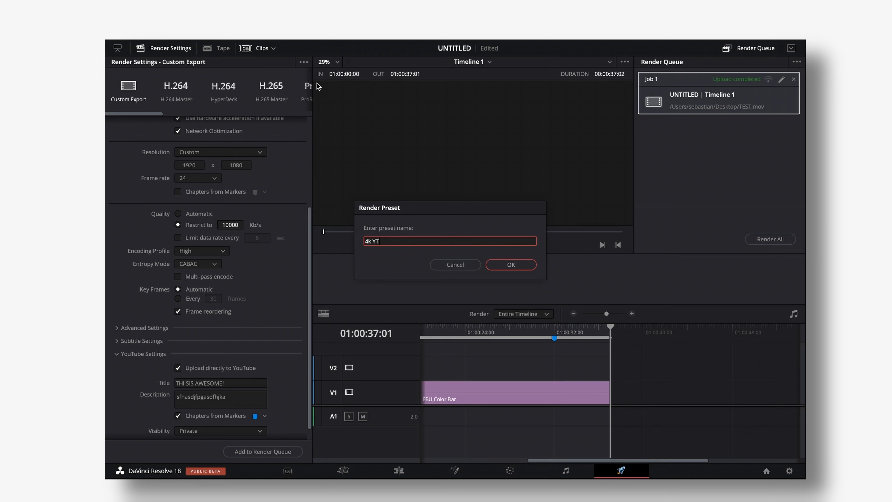
{"action": "left_click", "coordinate": [510, 265]}
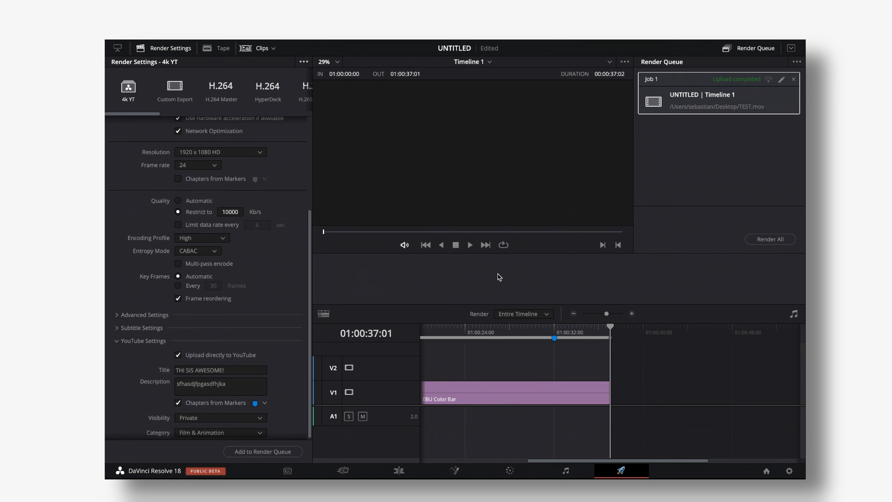
Step: Switch from Custom Export back to the saved 4k YT preset with its YouTube details
{"action": "left_click", "coordinate": [175, 91]}
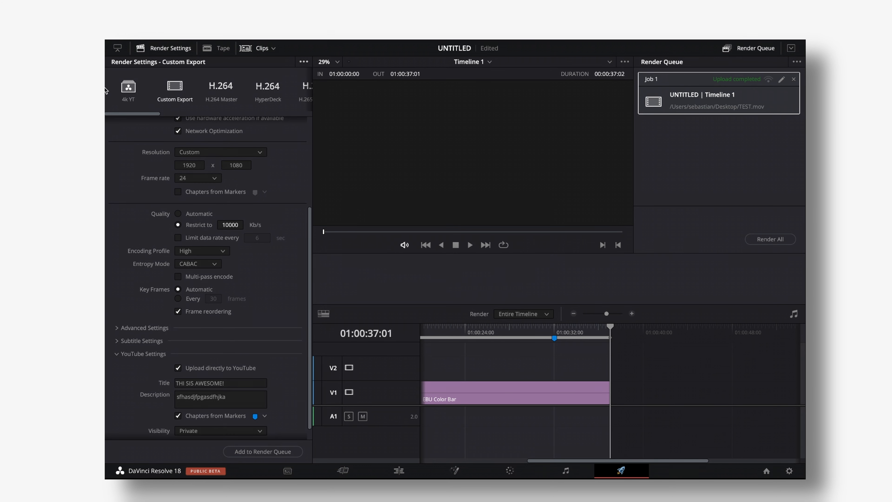
{"action": "left_click", "coordinate": [128, 88]}
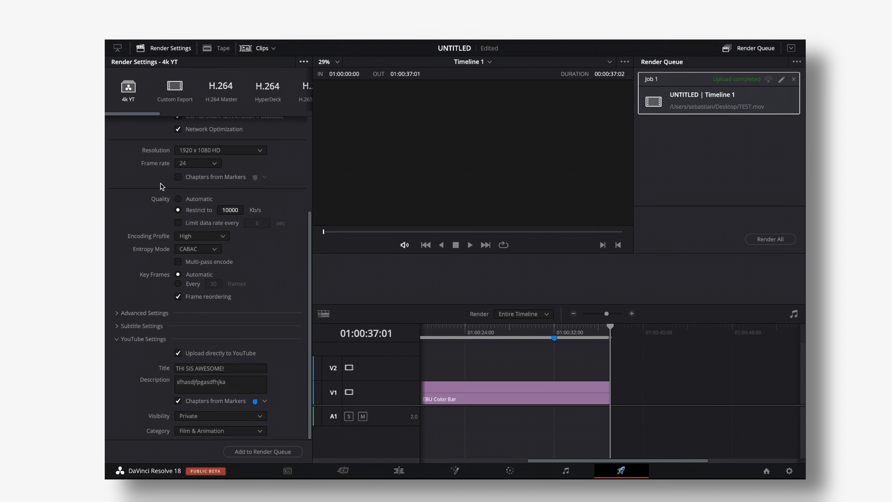
{"action": "mouse_move", "coordinate": [260, 454]}
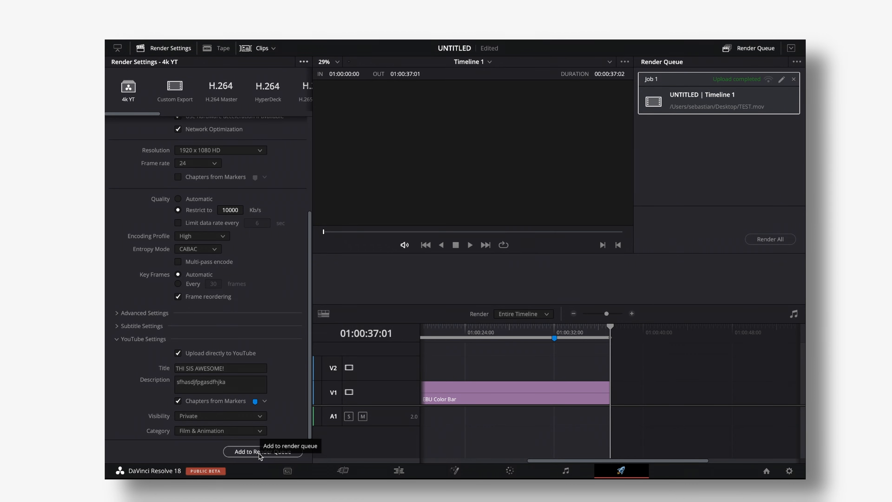